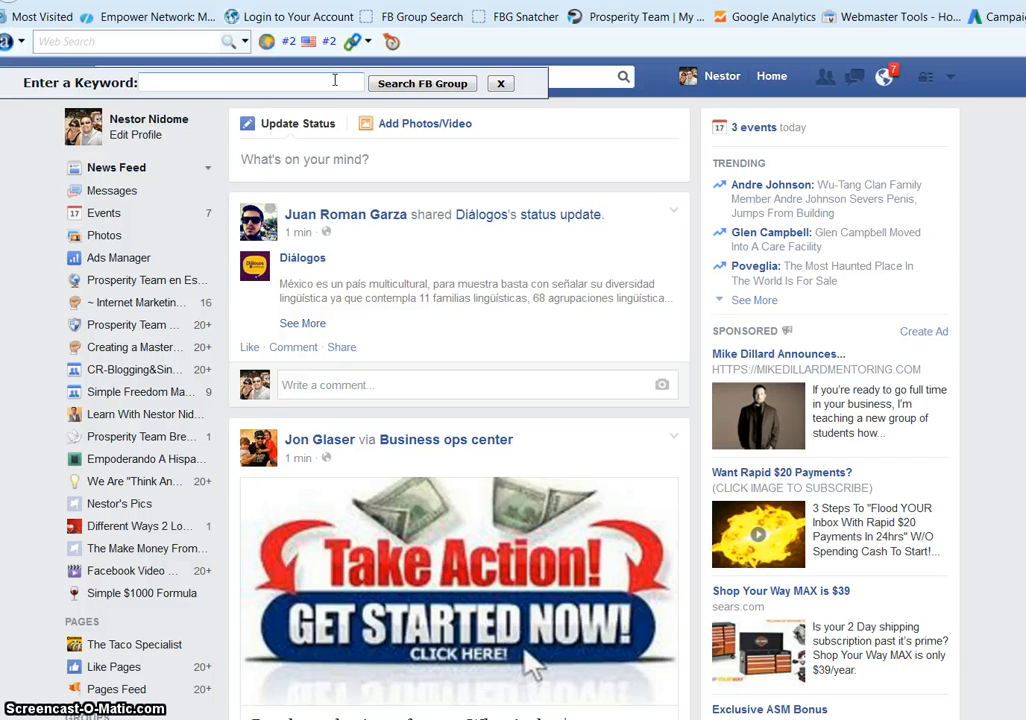
Search Facebook groups for the keyword 'Make Money' and list the matching groups.
{"action": "type", "text": "Make"}
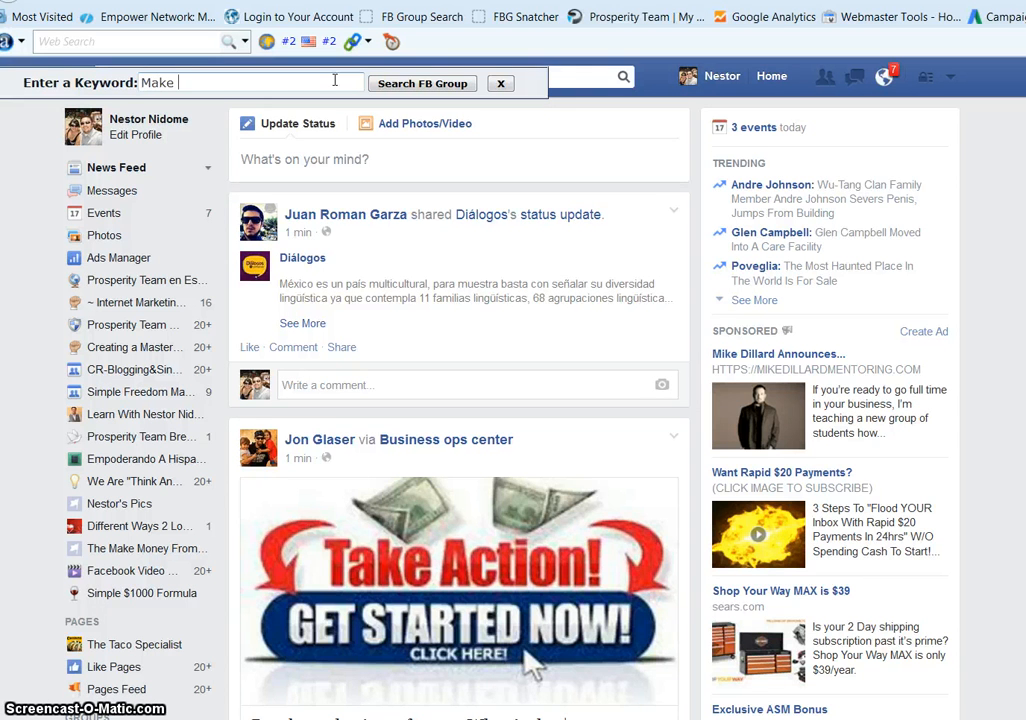
{"action": "type", "text": "Money"}
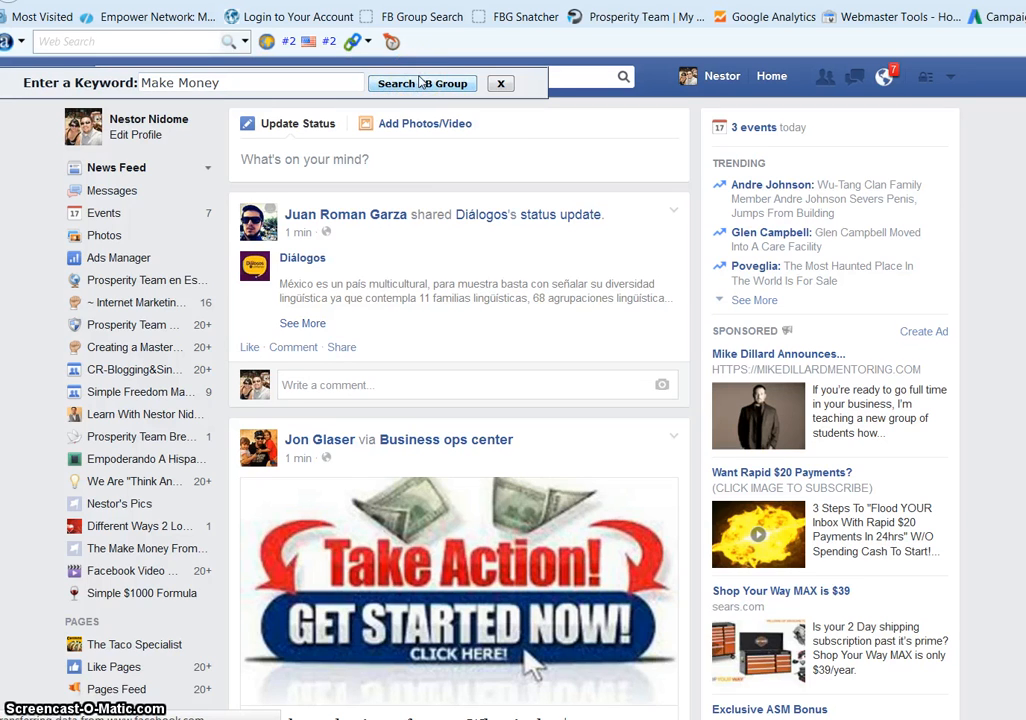
{"action": "left_click", "coordinate": [422, 84]}
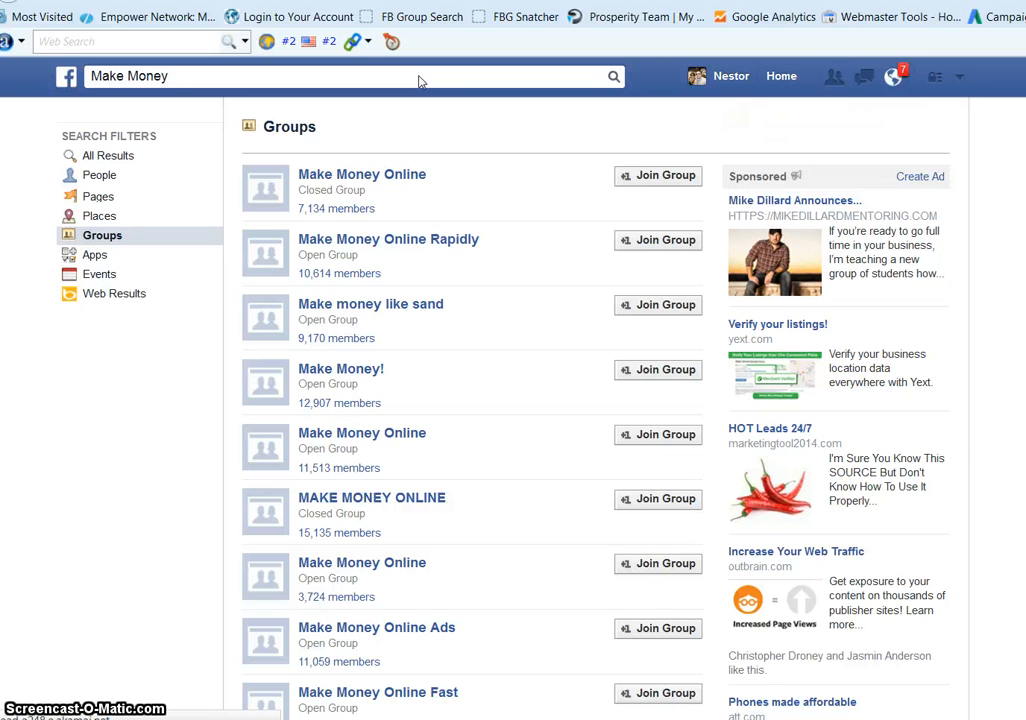
{"action": "left_click", "coordinate": [894, 76]}
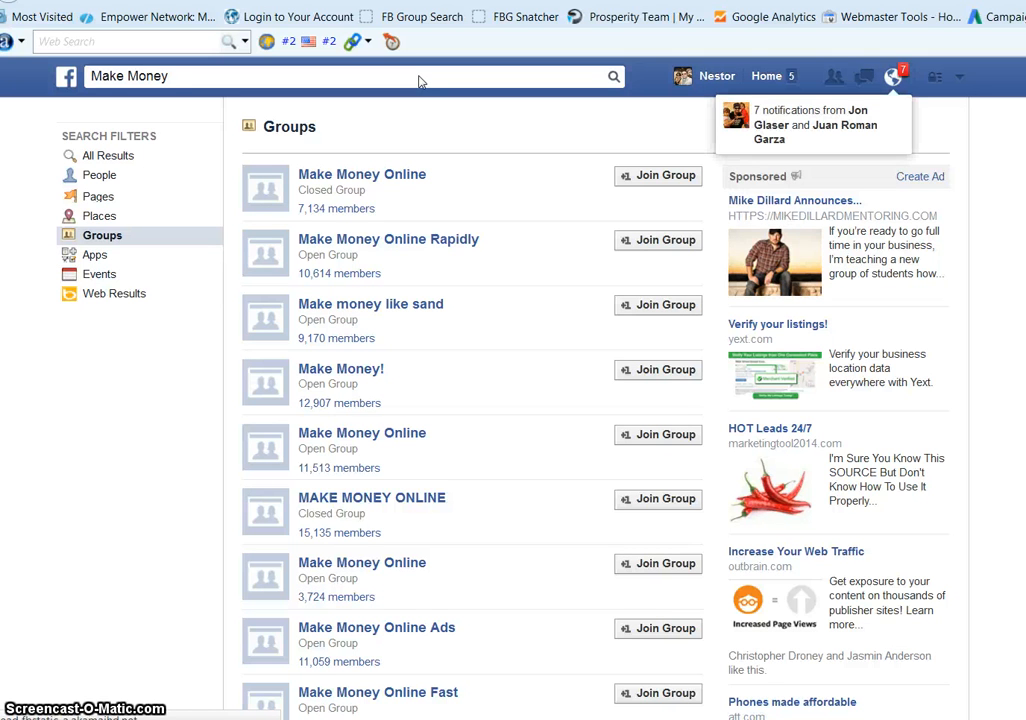
{"action": "mouse_move", "coordinate": [448, 206]}
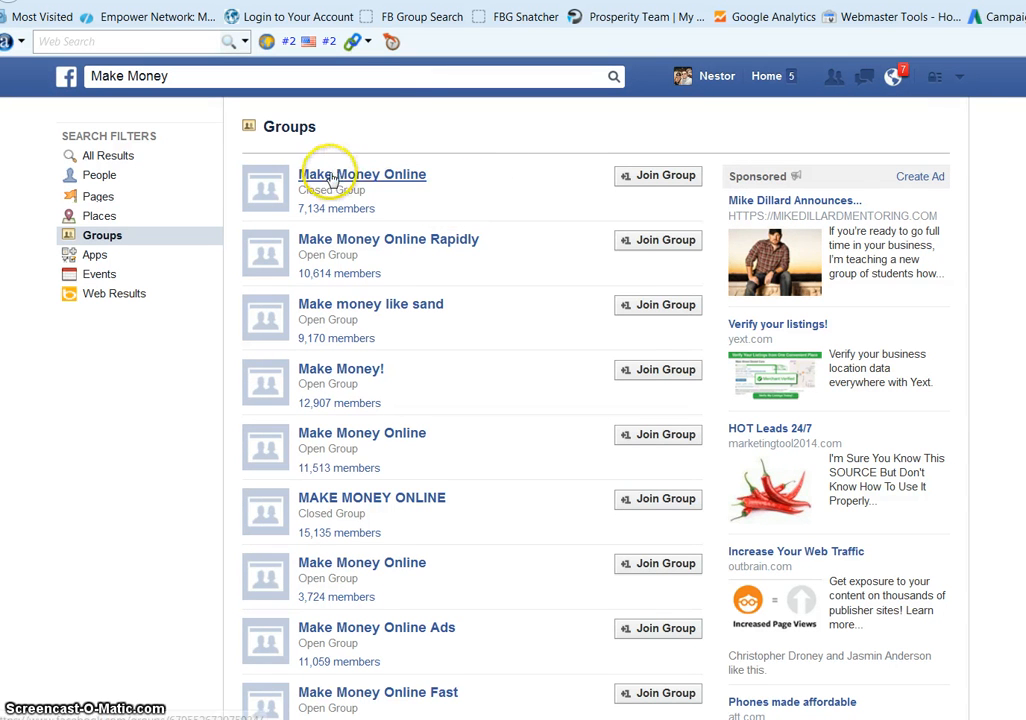
{"action": "mouse_move", "coordinate": [448, 716]}
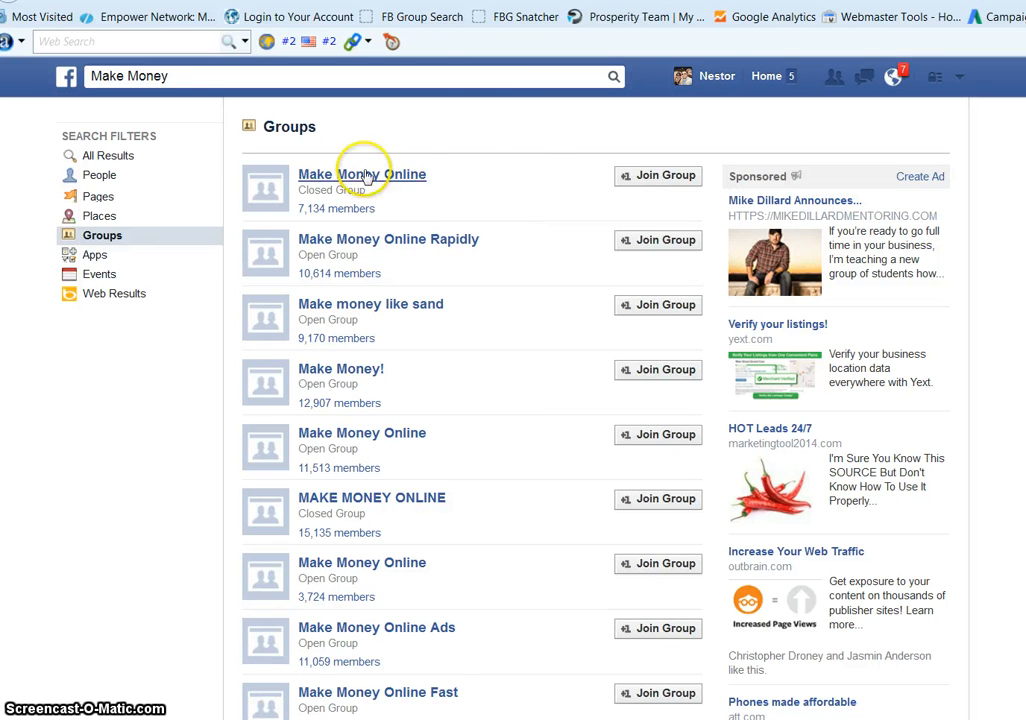
{"action": "mouse_move", "coordinate": [500, 168]}
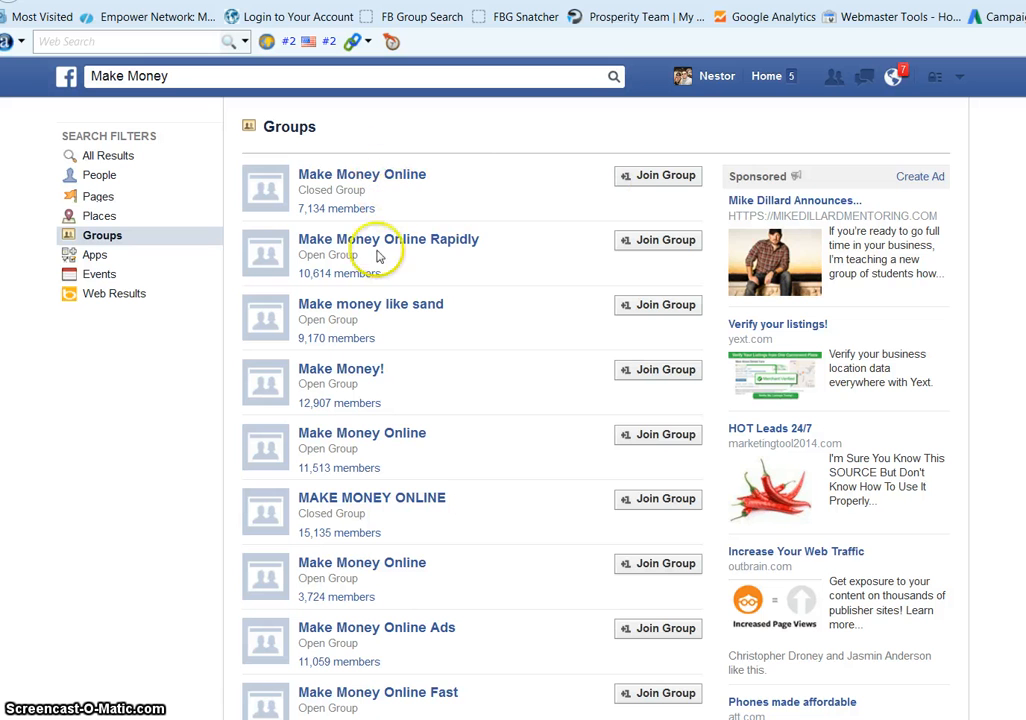
{"action": "mouse_move", "coordinate": [304, 222]}
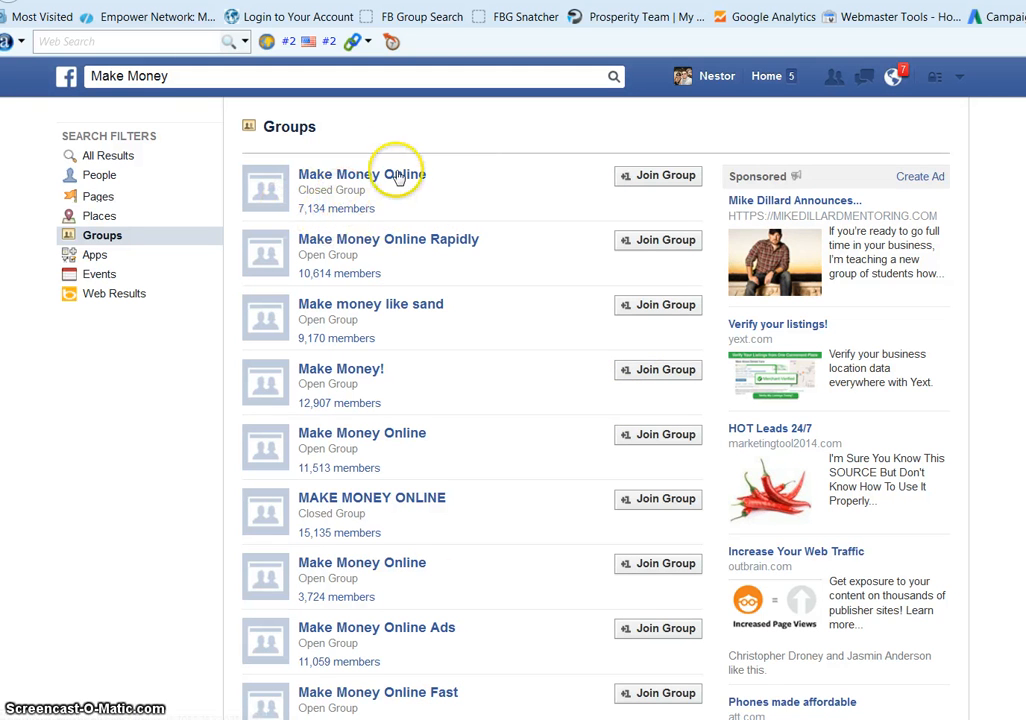
{"action": "mouse_move", "coordinate": [316, 272]}
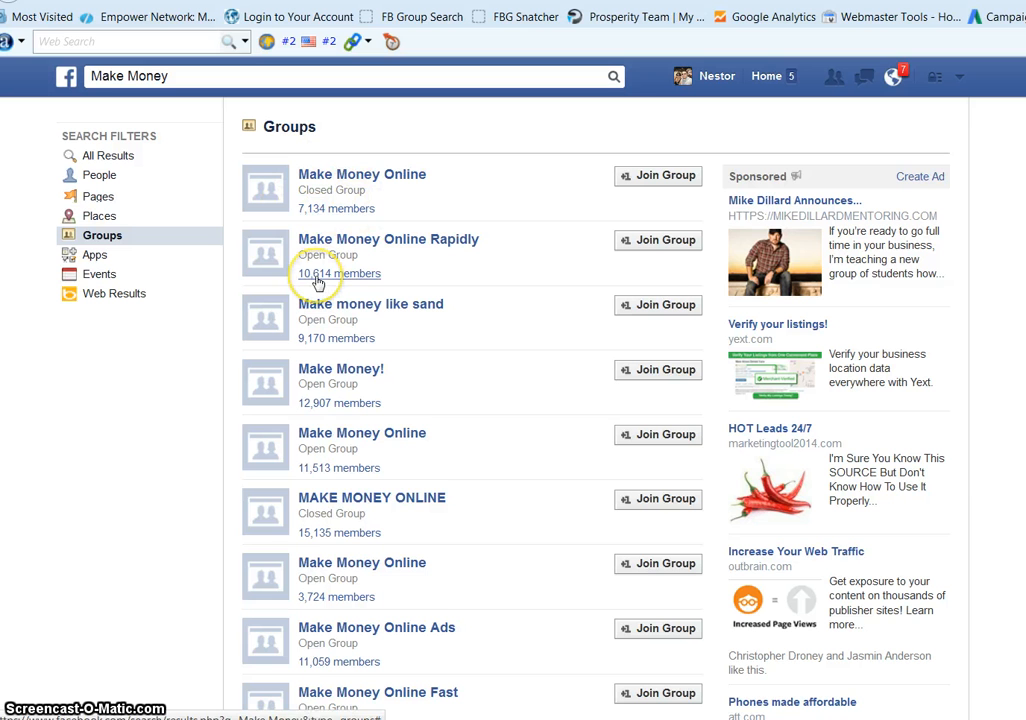
{"action": "mouse_move", "coordinate": [338, 264]}
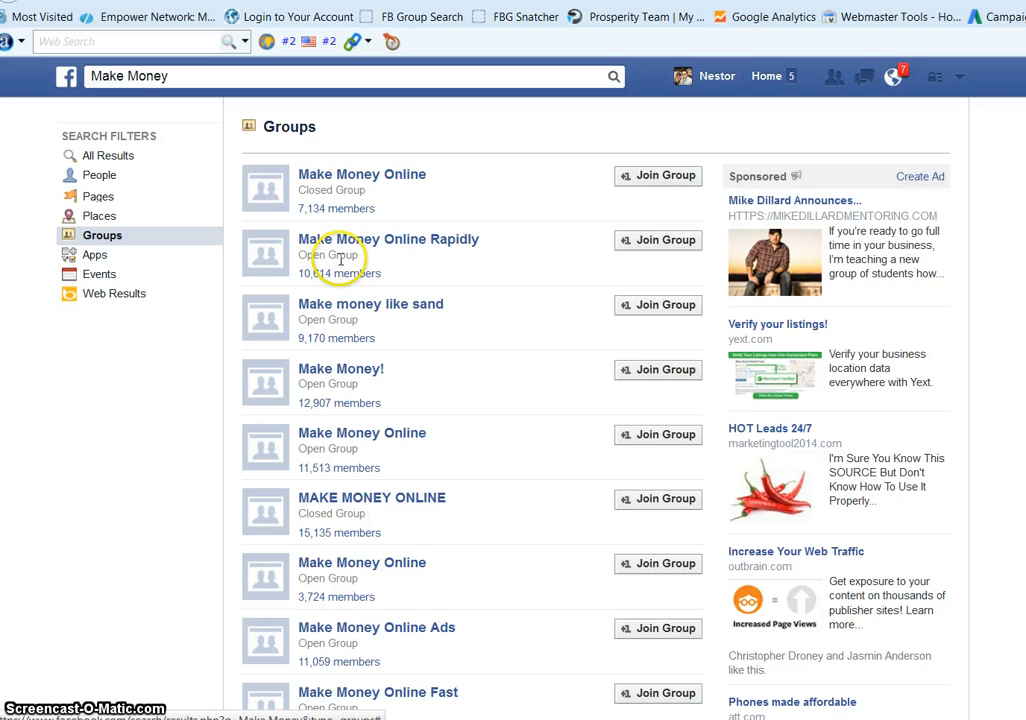
{"action": "mouse_move", "coordinate": [344, 644]}
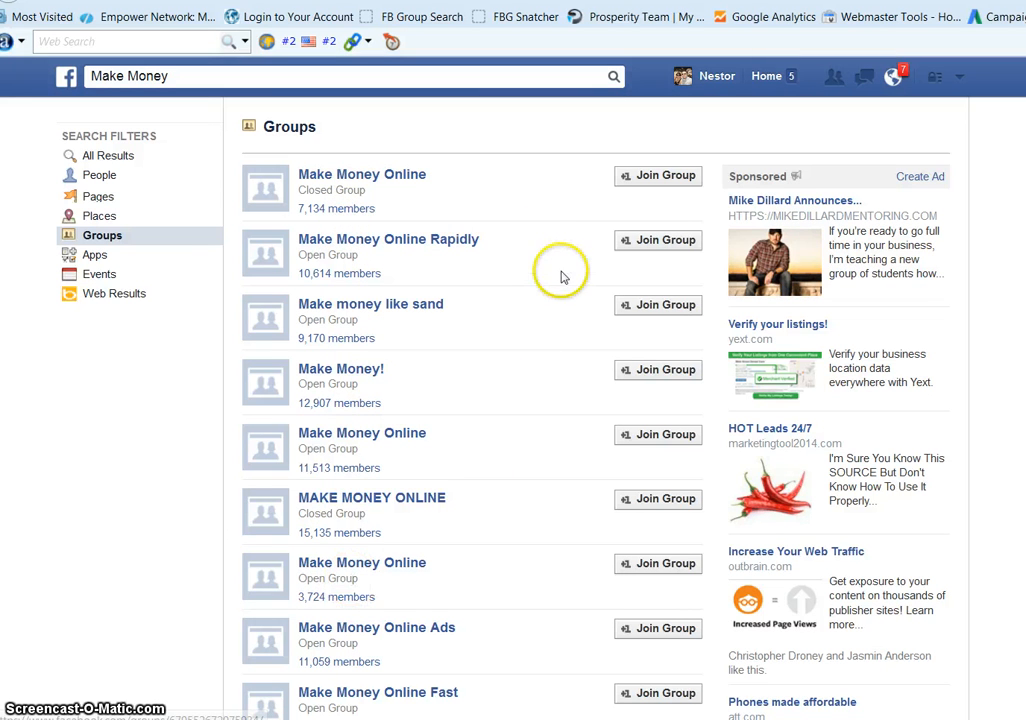
{"action": "mouse_move", "coordinate": [490, 218]}
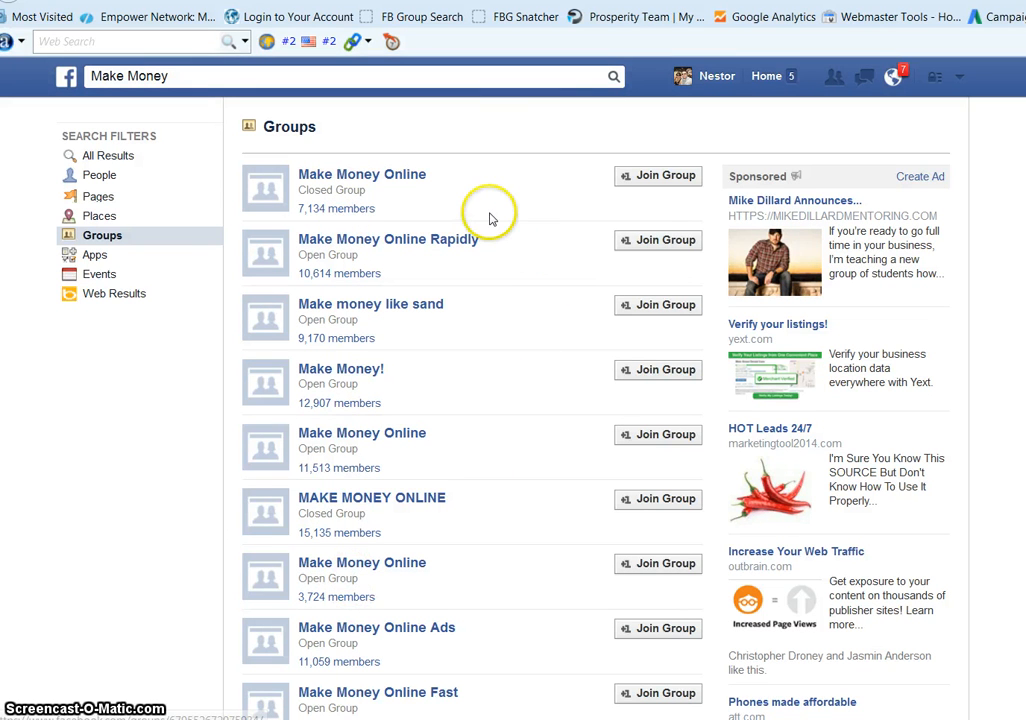
{"action": "mouse_move", "coordinate": [340, 216]}
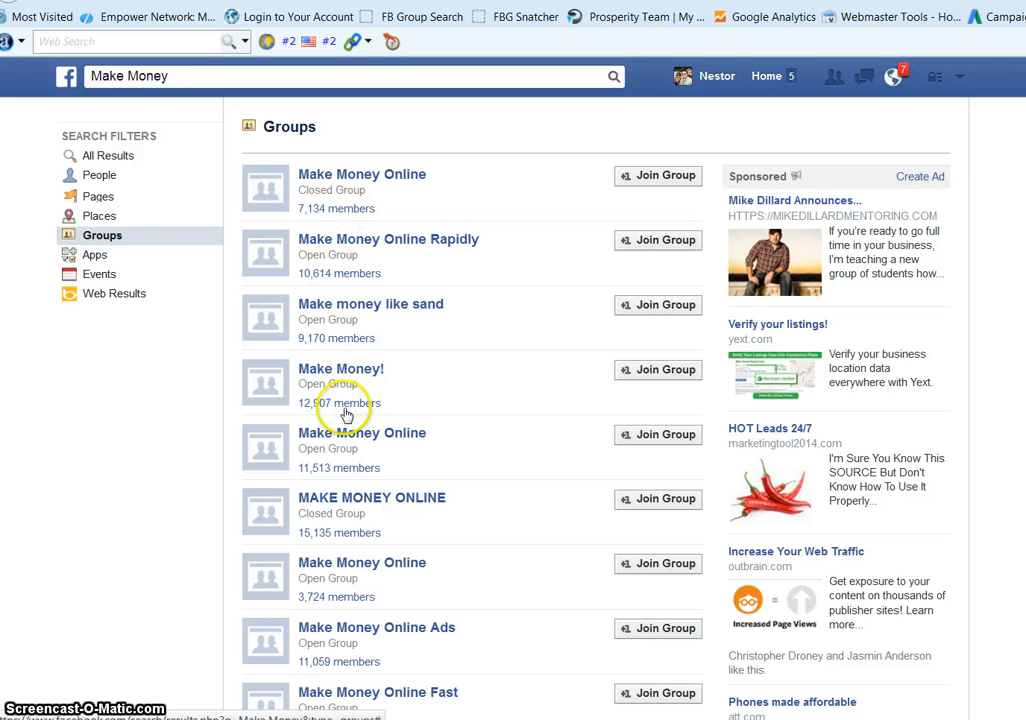
{"action": "mouse_move", "coordinate": [516, 388]}
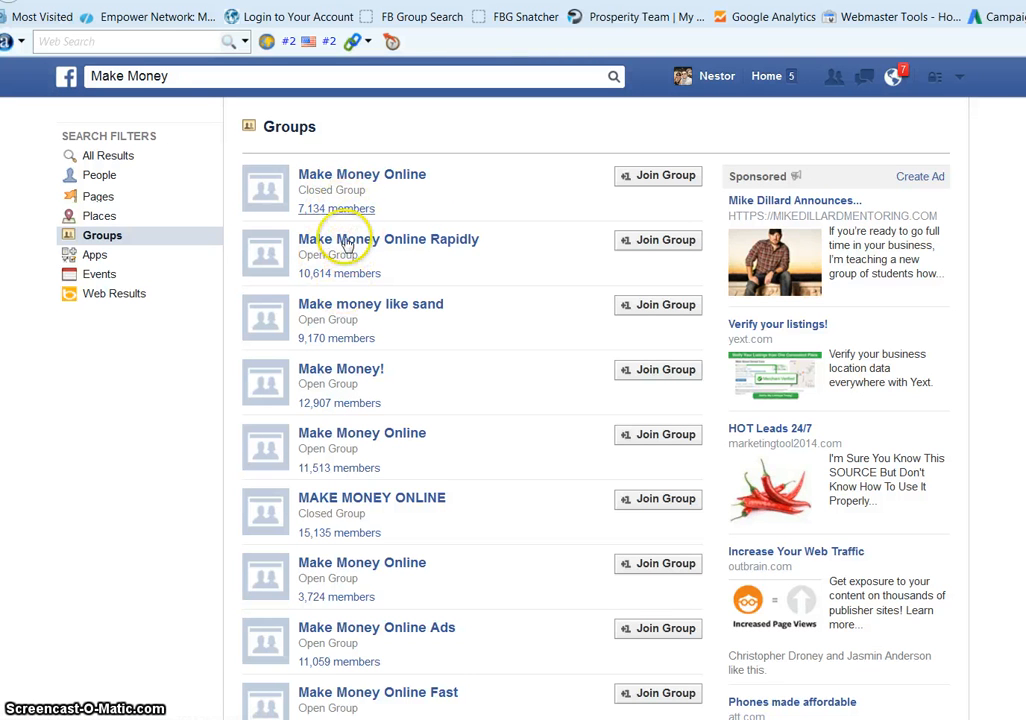
{"action": "mouse_move", "coordinate": [558, 276]}
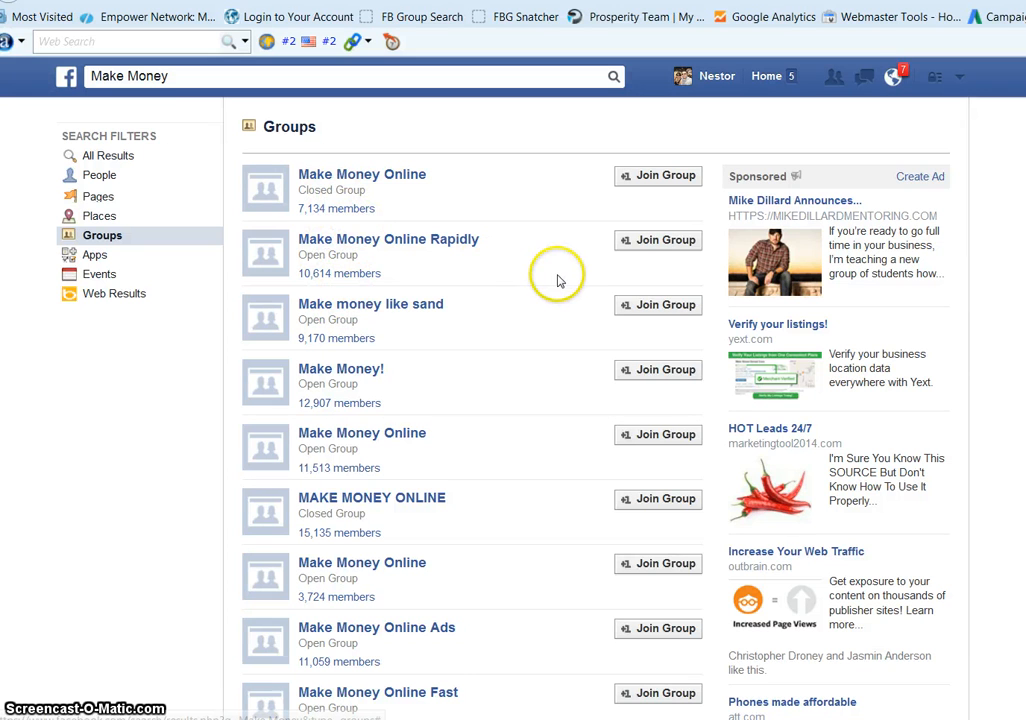
{"action": "mouse_move", "coordinate": [510, 260]}
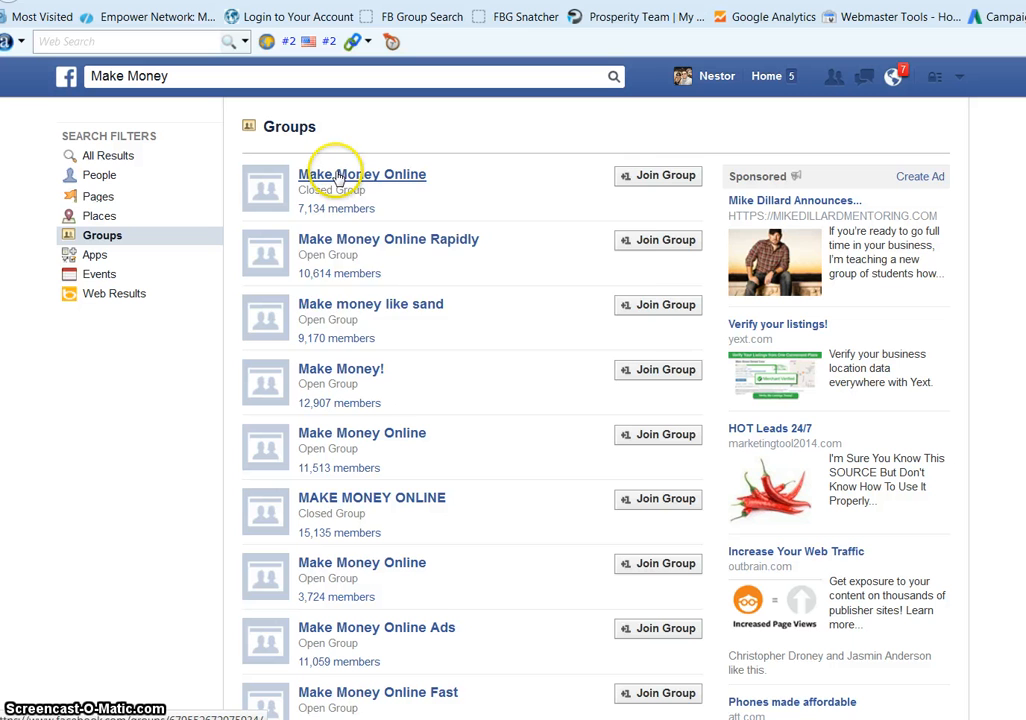
{"action": "mouse_move", "coordinate": [656, 176]}
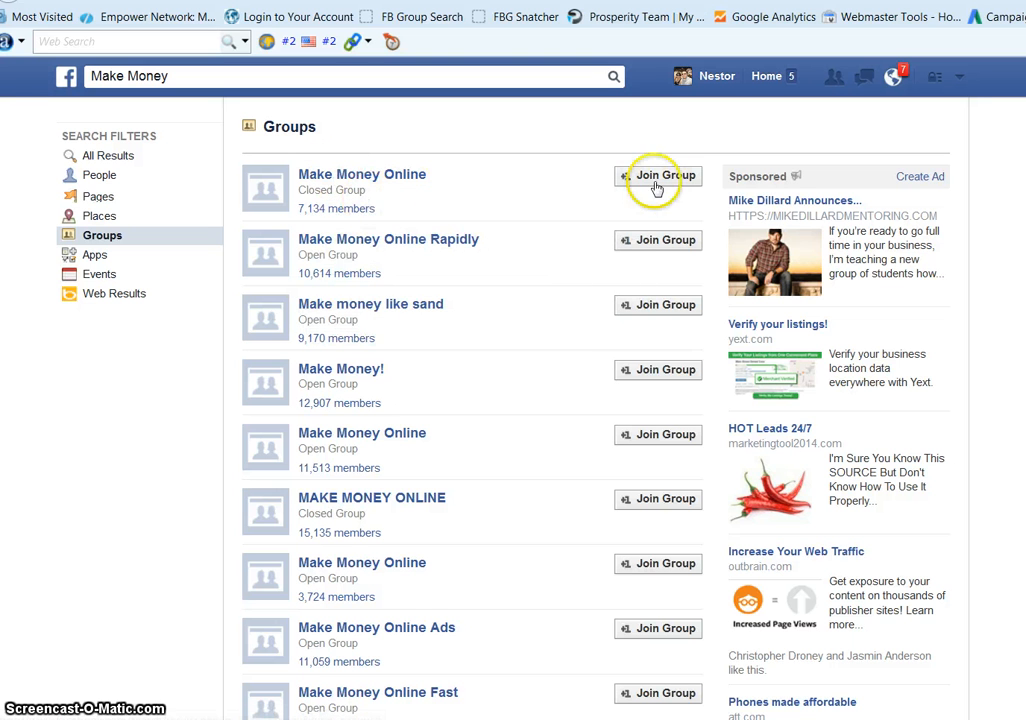
Expand the Make Money Online member list, repeatedly loading more members.
{"action": "left_click", "coordinate": [656, 176]}
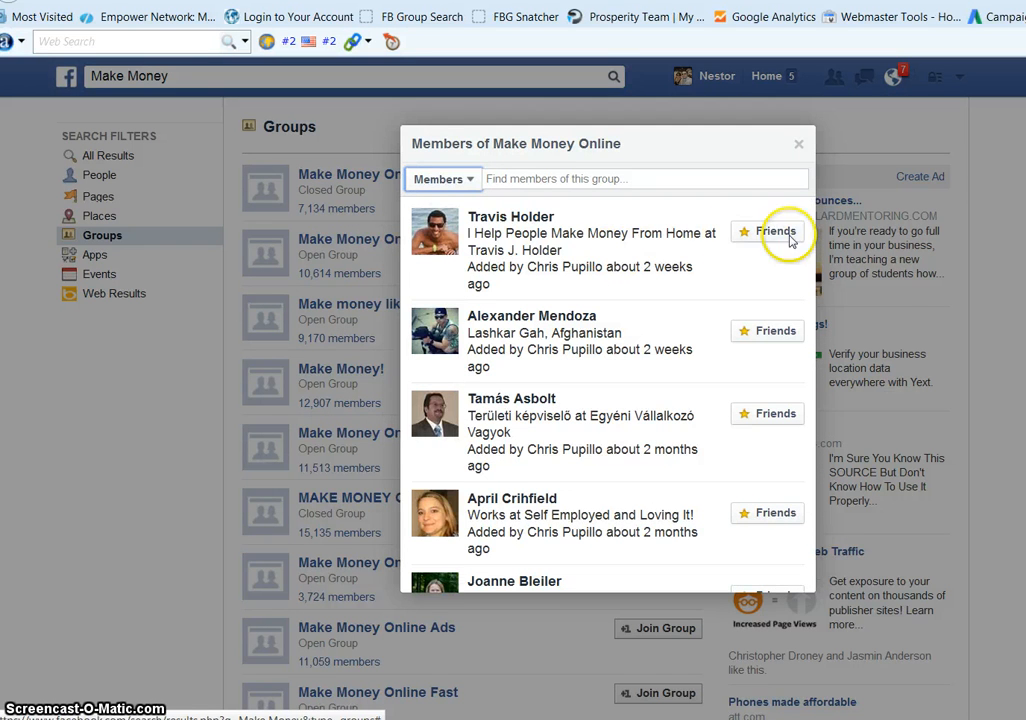
{"action": "scroll", "scroll_direction": "down", "scroll_amount": 3}
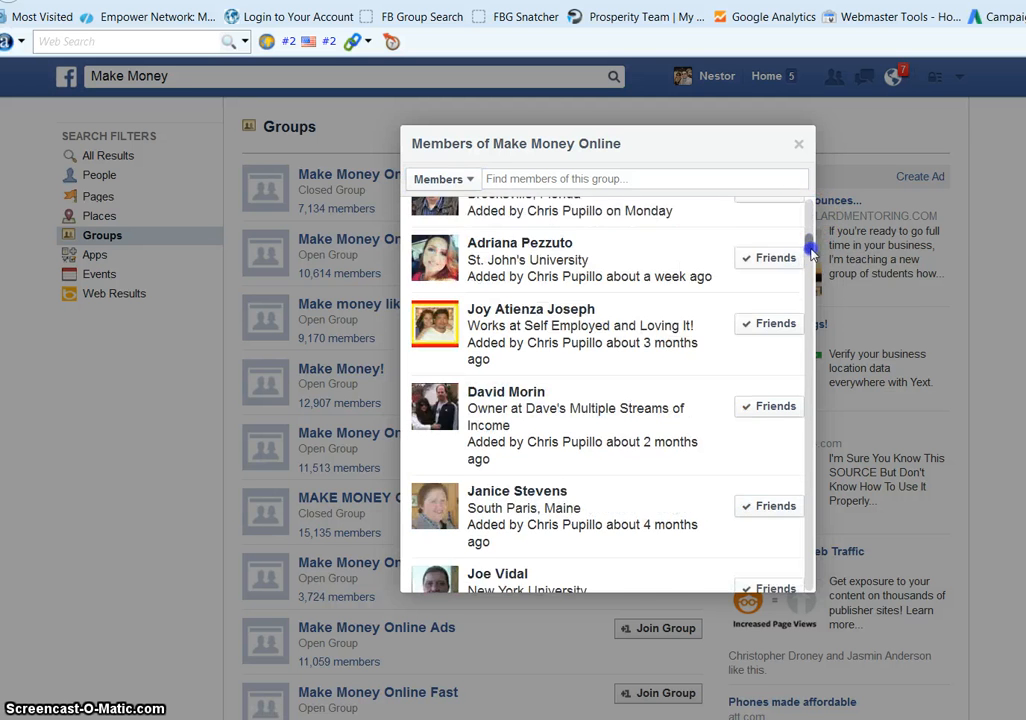
{"action": "scroll", "scroll_direction": "down", "scroll_amount": 3}
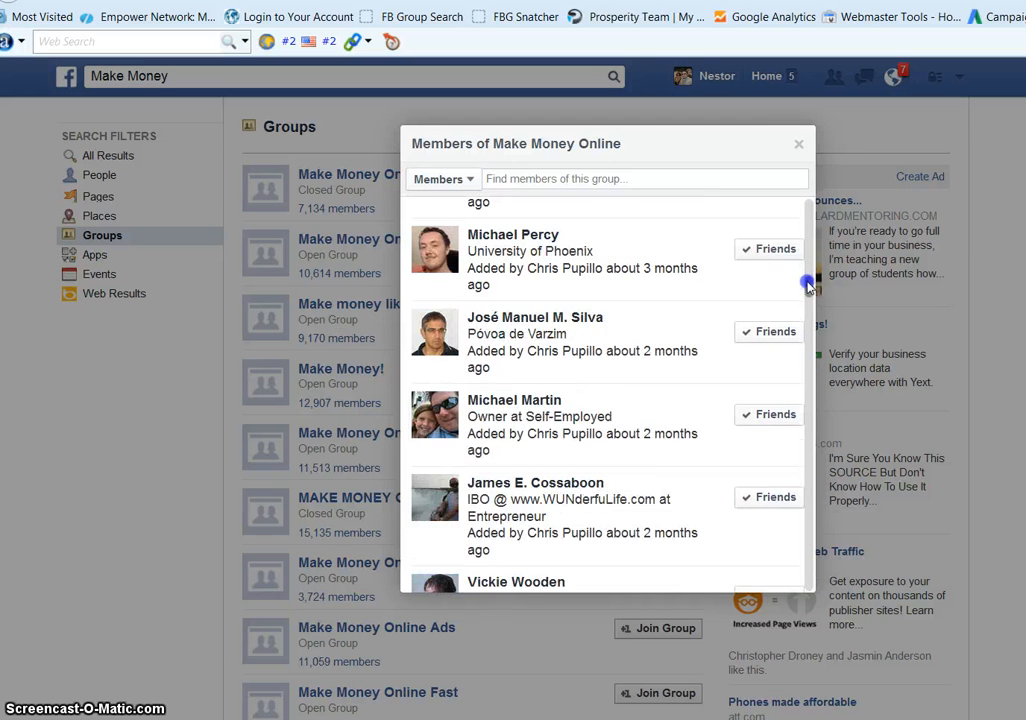
{"action": "scroll", "scroll_direction": "down", "scroll_amount": 3}
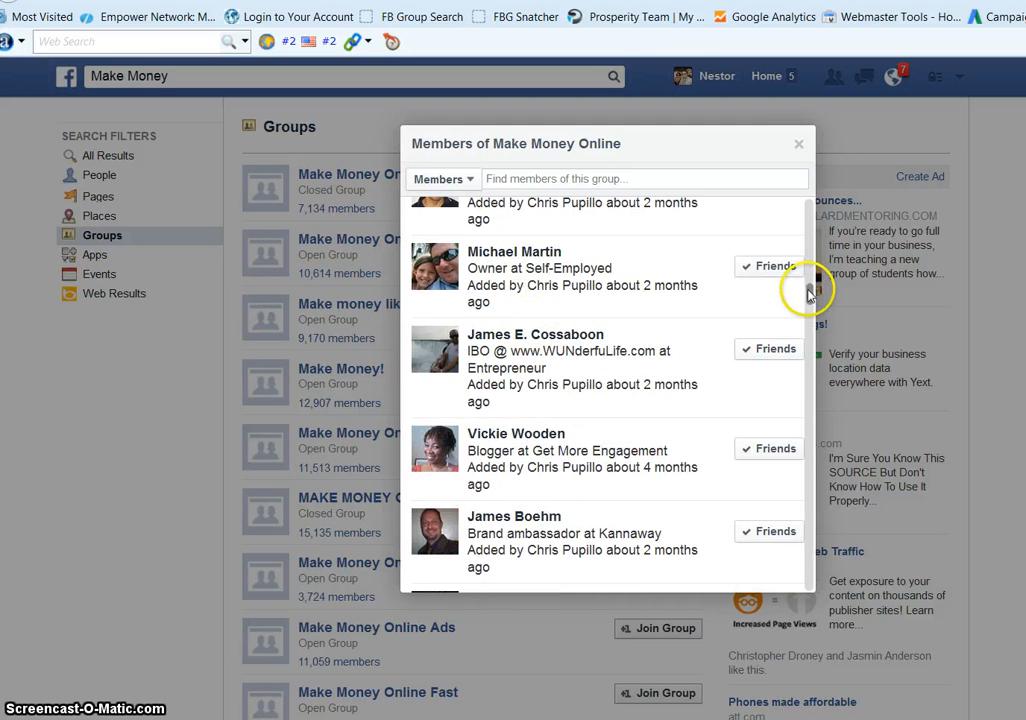
{"action": "scroll", "scroll_direction": "down", "scroll_amount": 3}
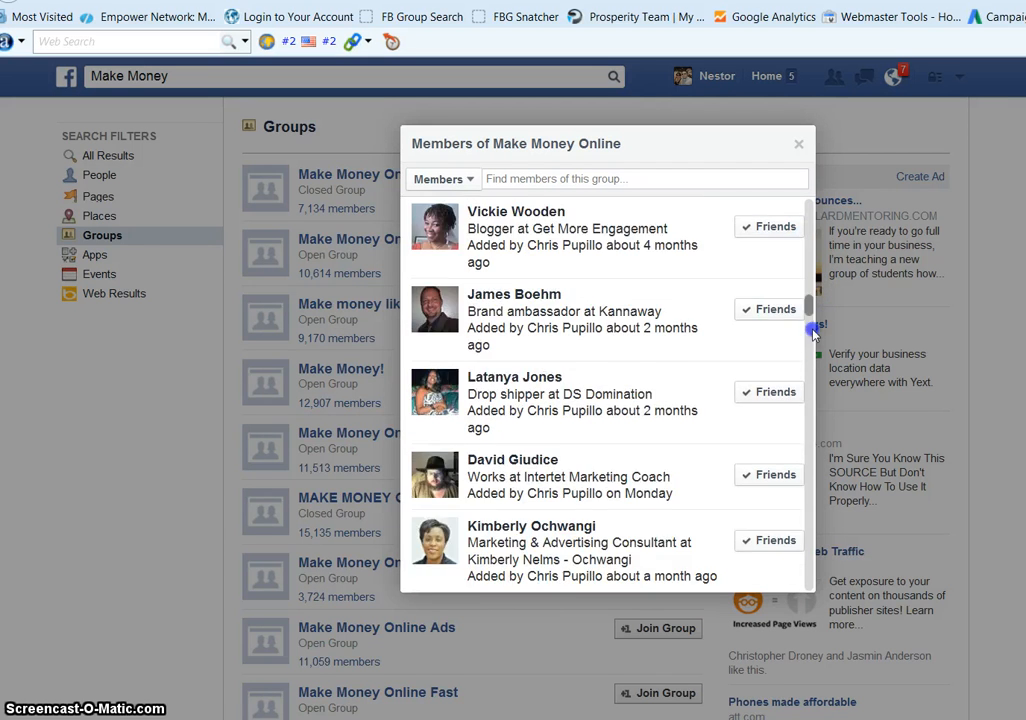
{"action": "scroll", "scroll_direction": "down", "scroll_amount": 3}
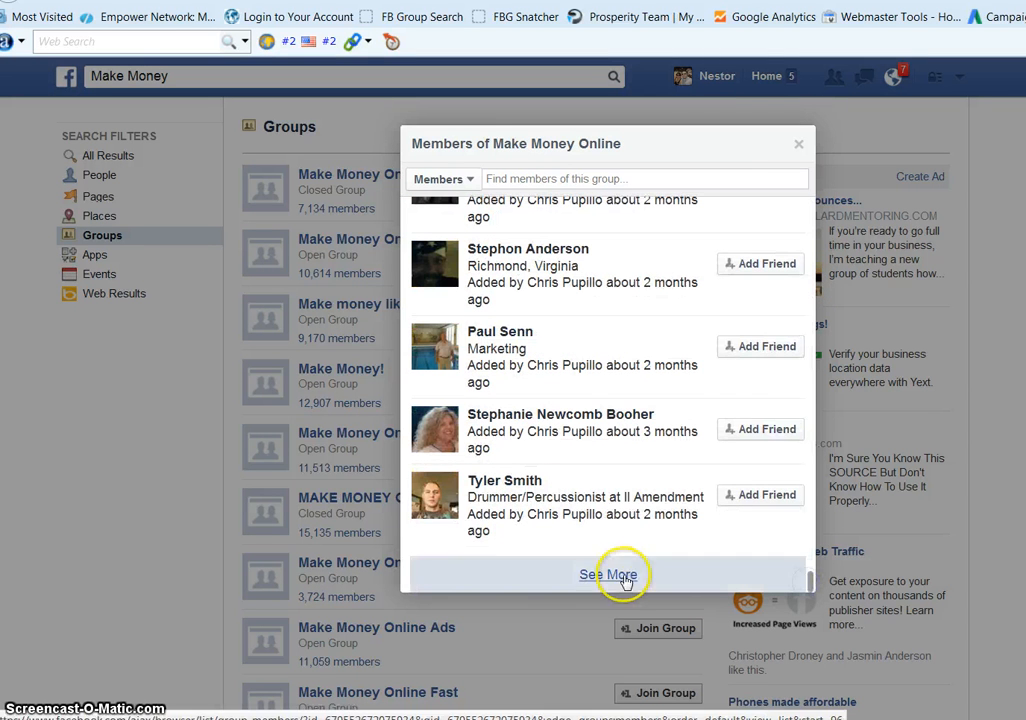
{"action": "left_click", "coordinate": [608, 574]}
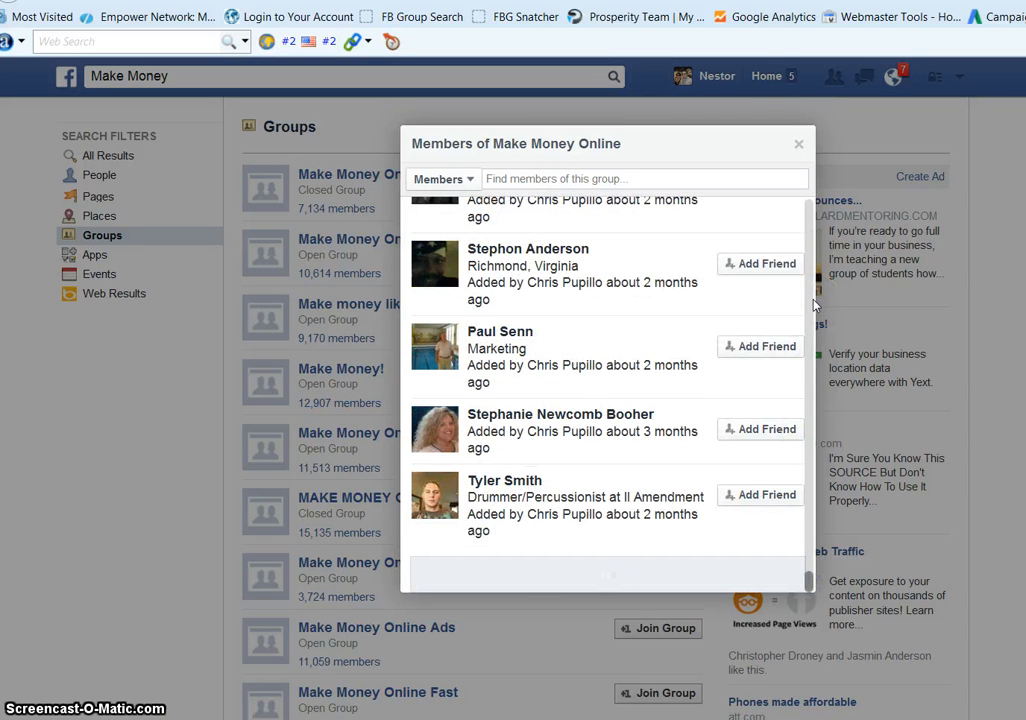
{"action": "scroll", "scroll_direction": "down", "scroll_amount": 3}
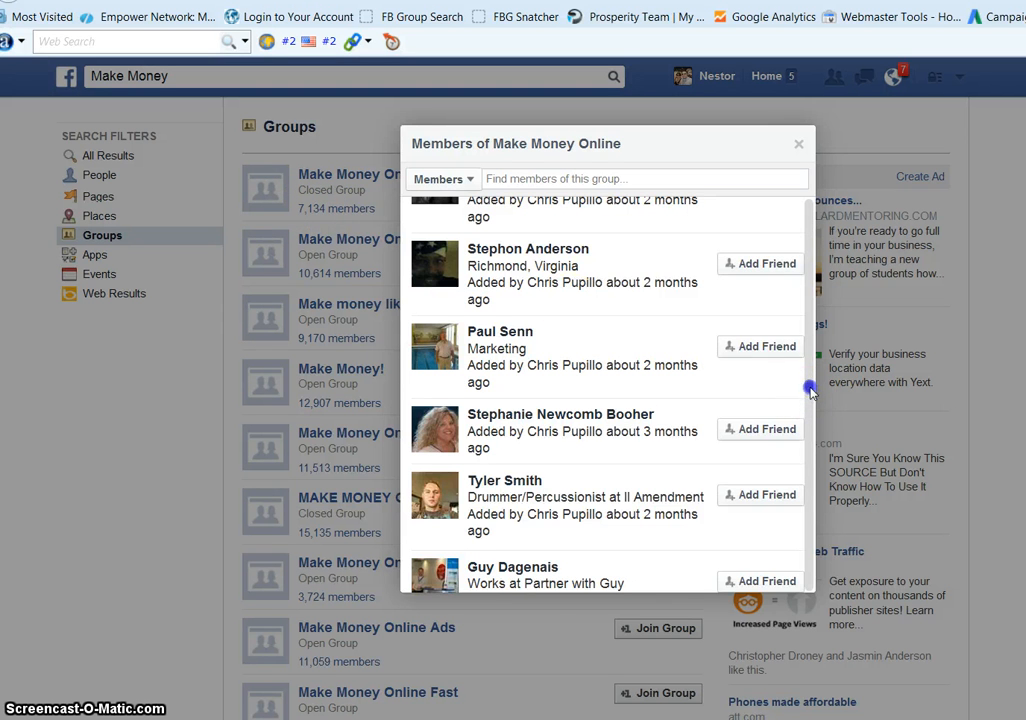
{"action": "scroll", "scroll_direction": "down", "scroll_amount": 3}
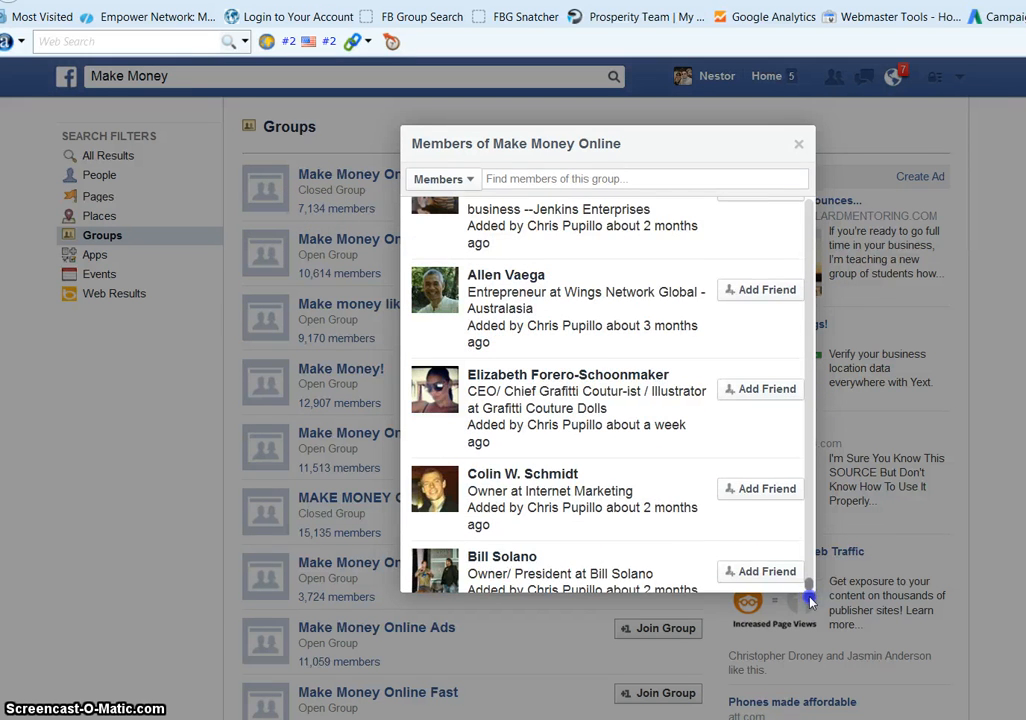
{"action": "scroll", "scroll_direction": "down", "scroll_amount": 3}
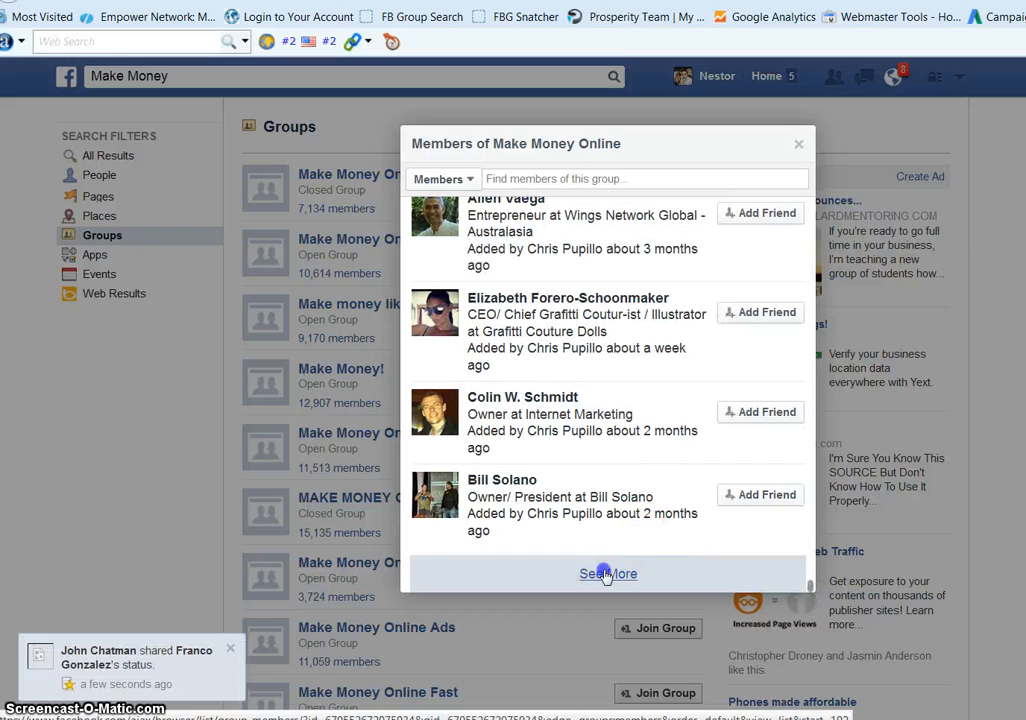
{"action": "left_click", "coordinate": [608, 572]}
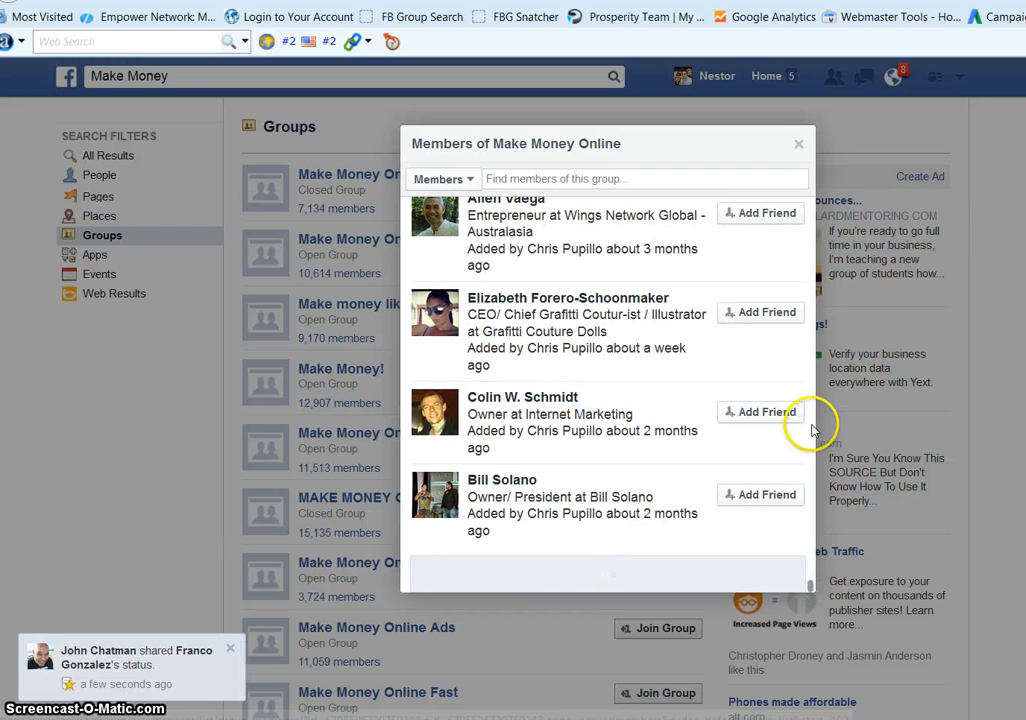
Load the remaining members and capture their user IDs with the FBG Snatcher bookmark.
{"action": "scroll", "scroll_direction": "down", "scroll_amount": 3}
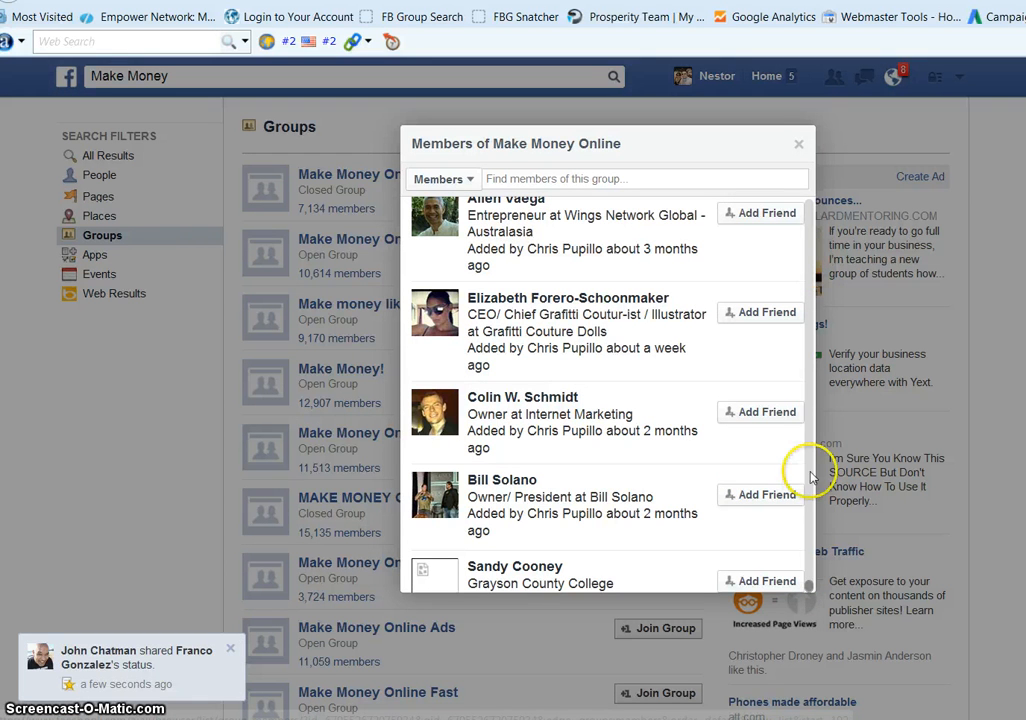
{"action": "scroll", "scroll_direction": "down", "scroll_amount": 3}
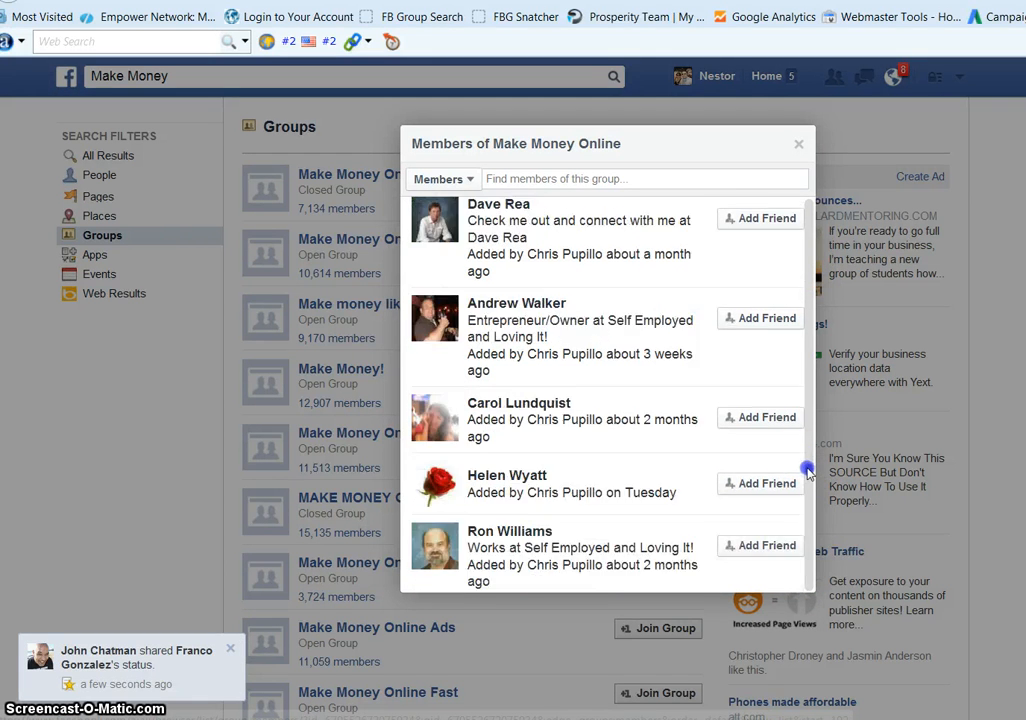
{"action": "scroll", "scroll_direction": "down", "scroll_amount": 3}
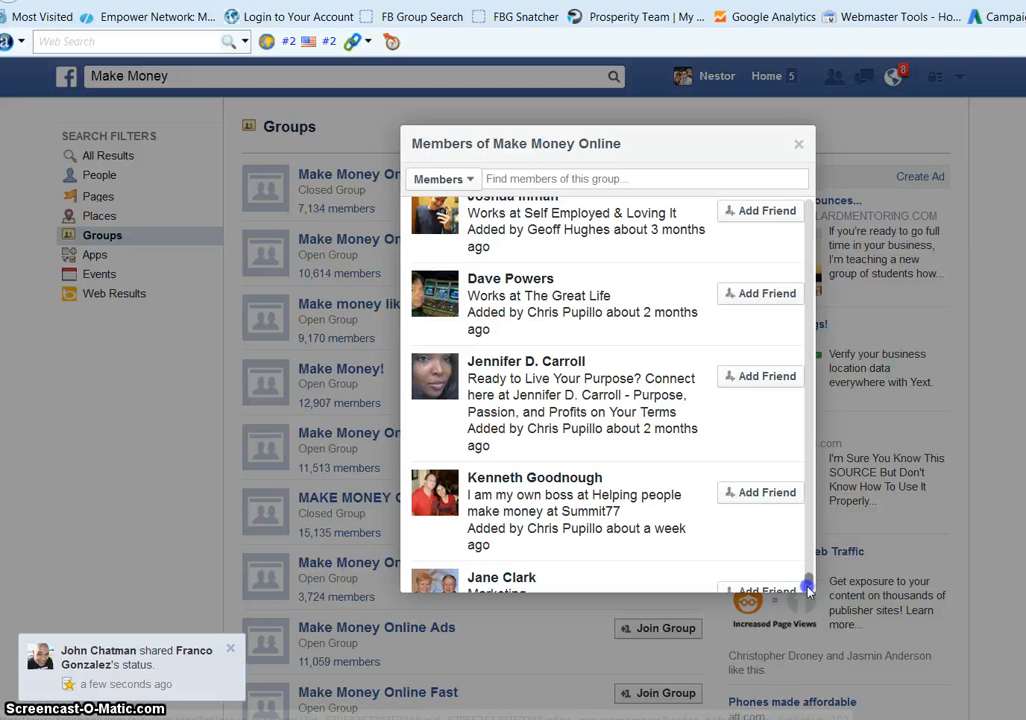
{"action": "scroll", "scroll_direction": "down", "scroll_amount": 3}
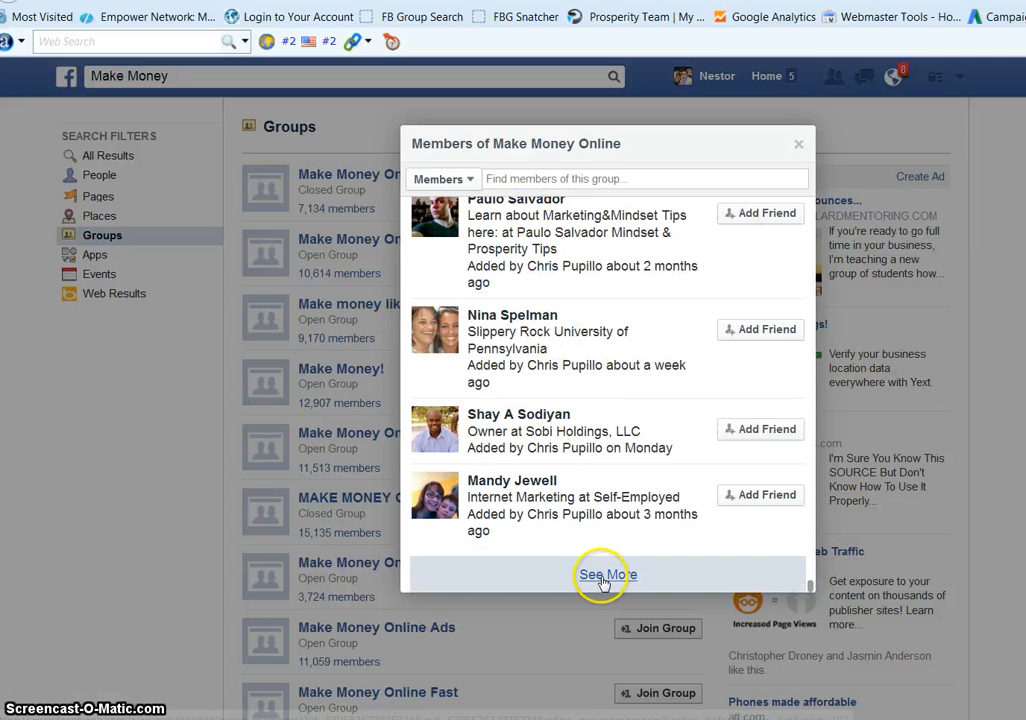
{"action": "left_click", "coordinate": [608, 574]}
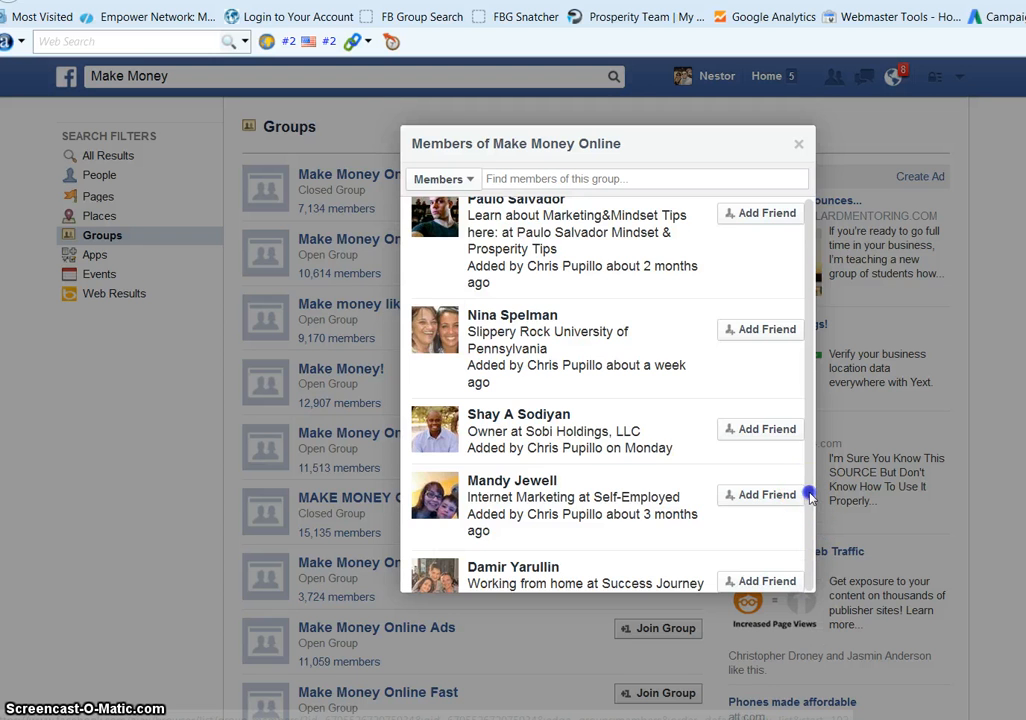
{"action": "scroll", "scroll_direction": "down", "scroll_amount": 3}
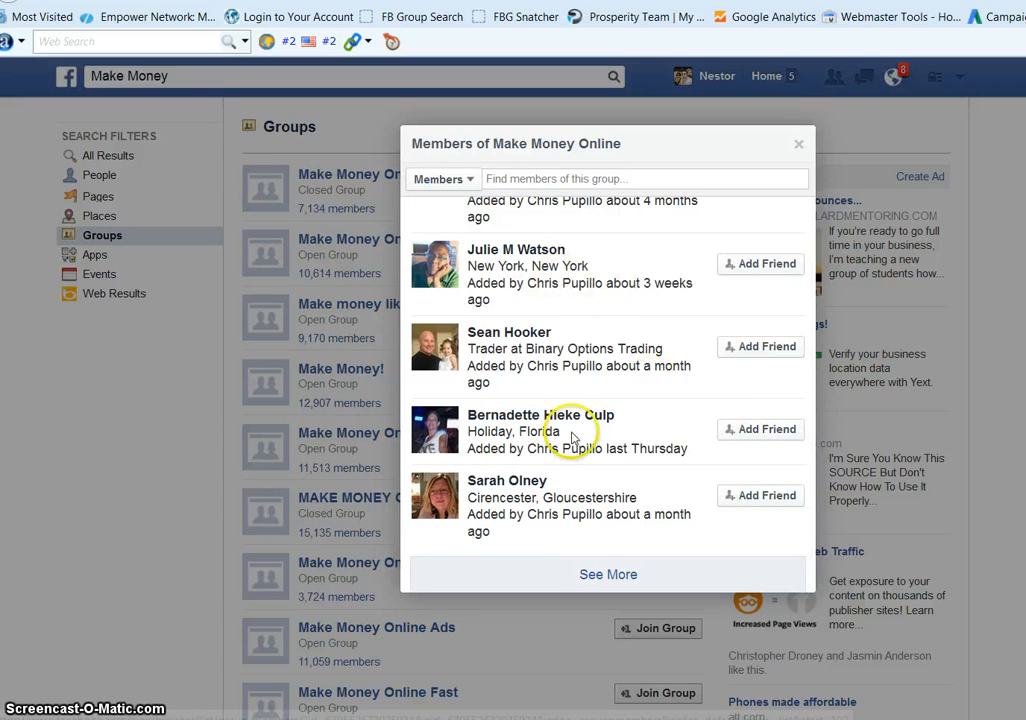
{"action": "mouse_move", "coordinate": [324, 232]}
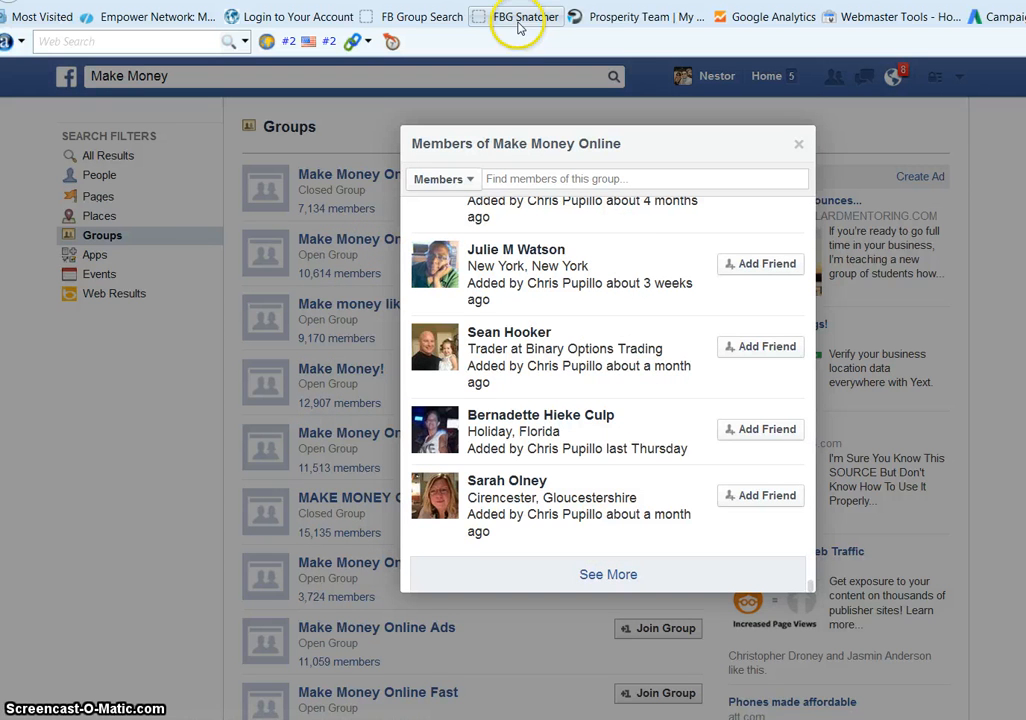
{"action": "left_click", "coordinate": [516, 16]}
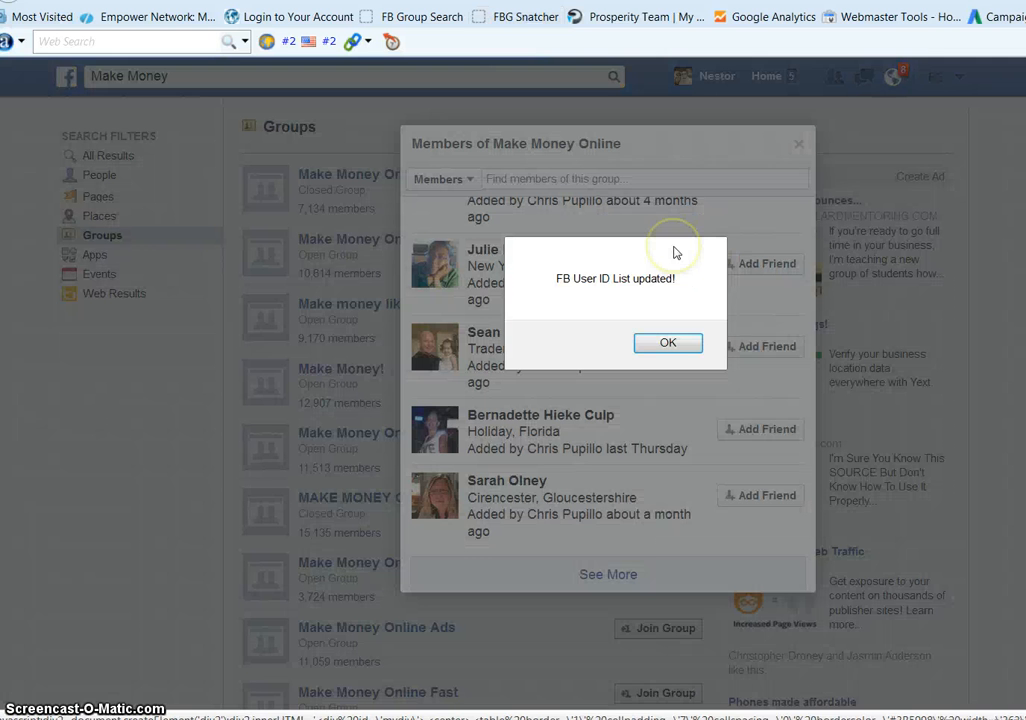
Dismiss the update notice, close the members window and scroll to the Group User ID List panel.
{"action": "left_click", "coordinate": [668, 344]}
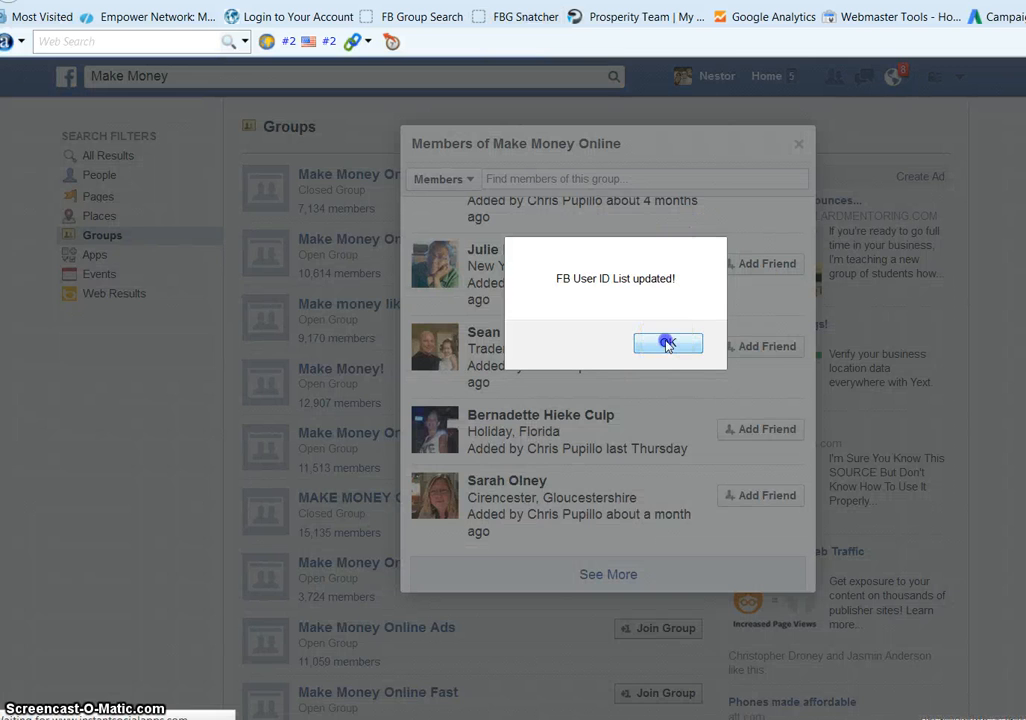
{"action": "left_click", "coordinate": [668, 344]}
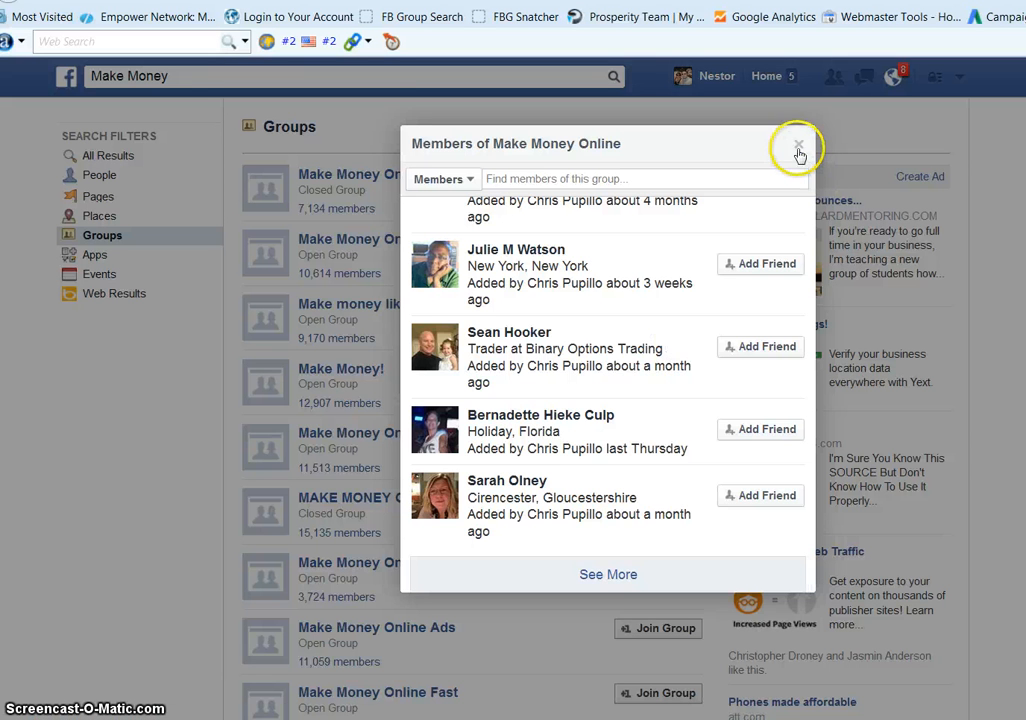
{"action": "left_click", "coordinate": [798, 146]}
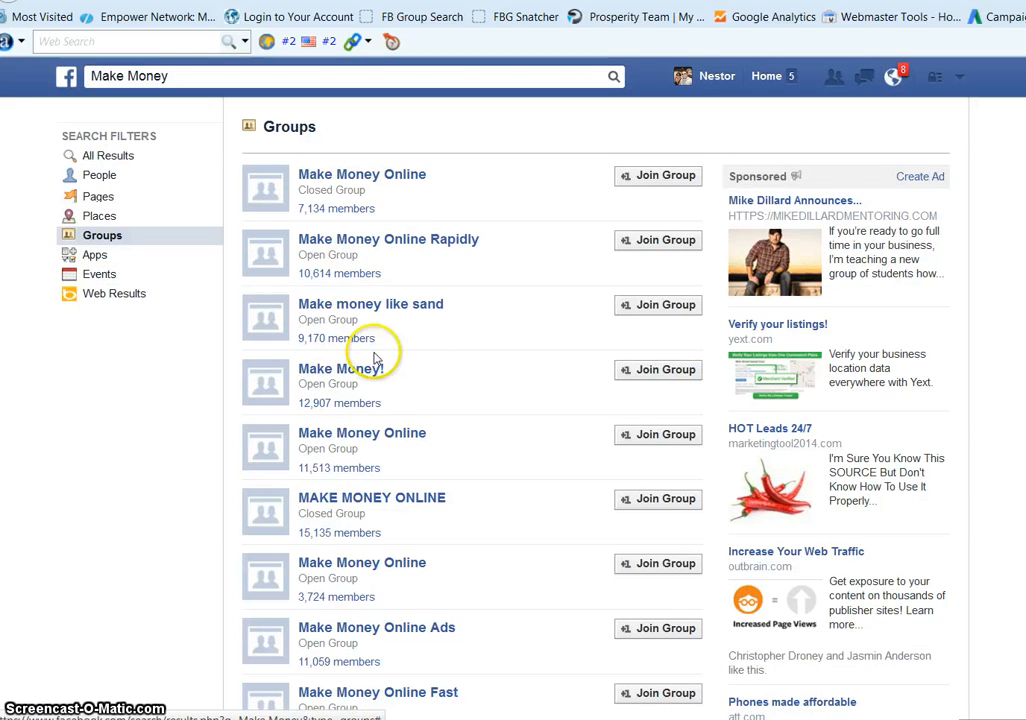
{"action": "scroll", "scroll_direction": "down", "scroll_amount": 3}
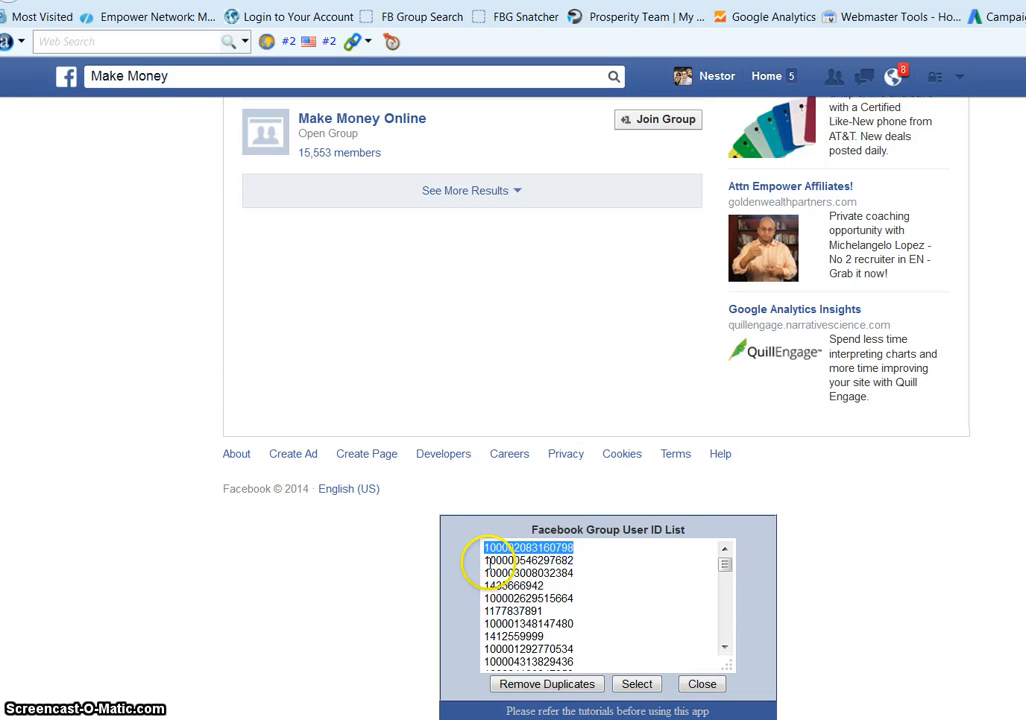
{"action": "left_click", "coordinate": [616, 584]}
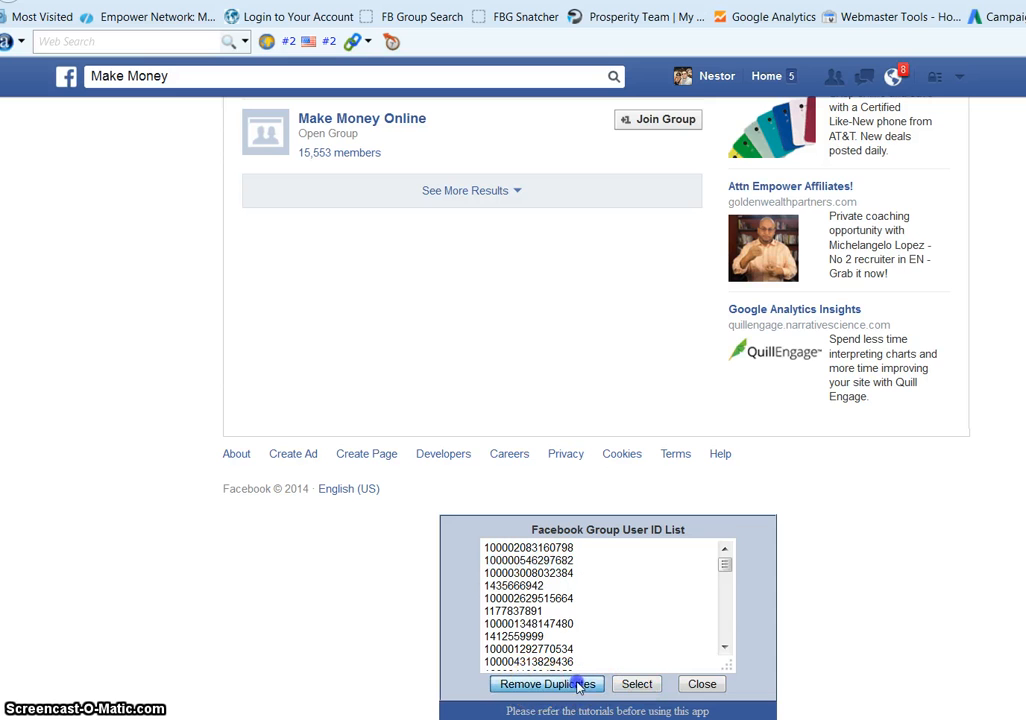
Remove duplicate IDs from the list, confirming 378 unique user IDs remain.
{"action": "left_click", "coordinate": [546, 684]}
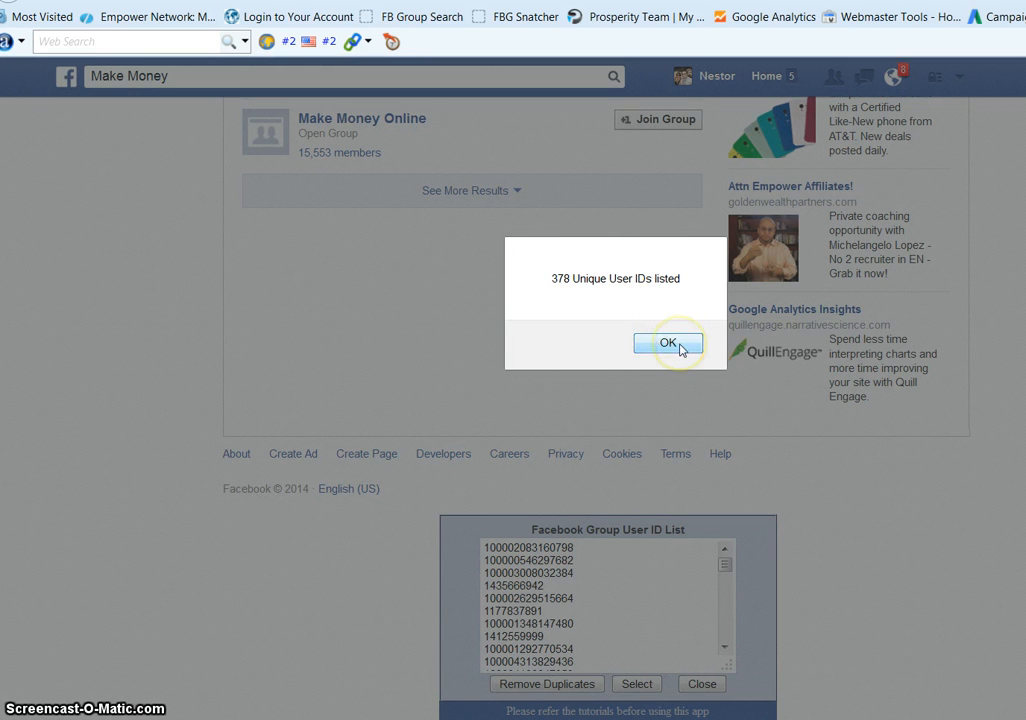
{"action": "left_click", "coordinate": [668, 344]}
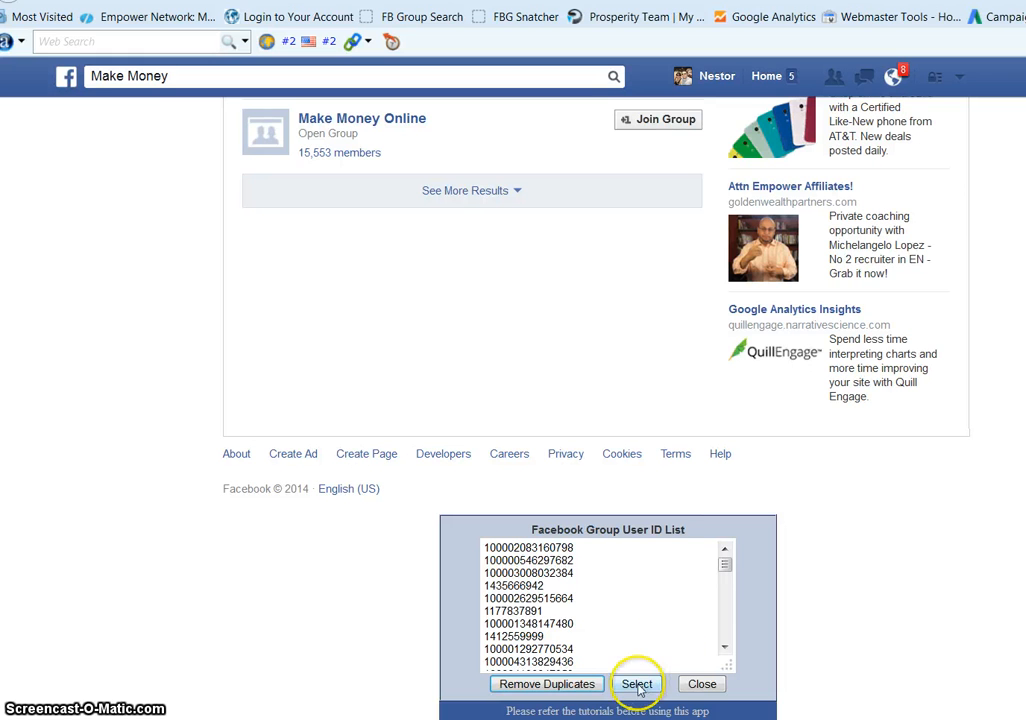
Select all collected IDs and paste them into the 'make money' Notepad file.
{"action": "left_click", "coordinate": [636, 684]}
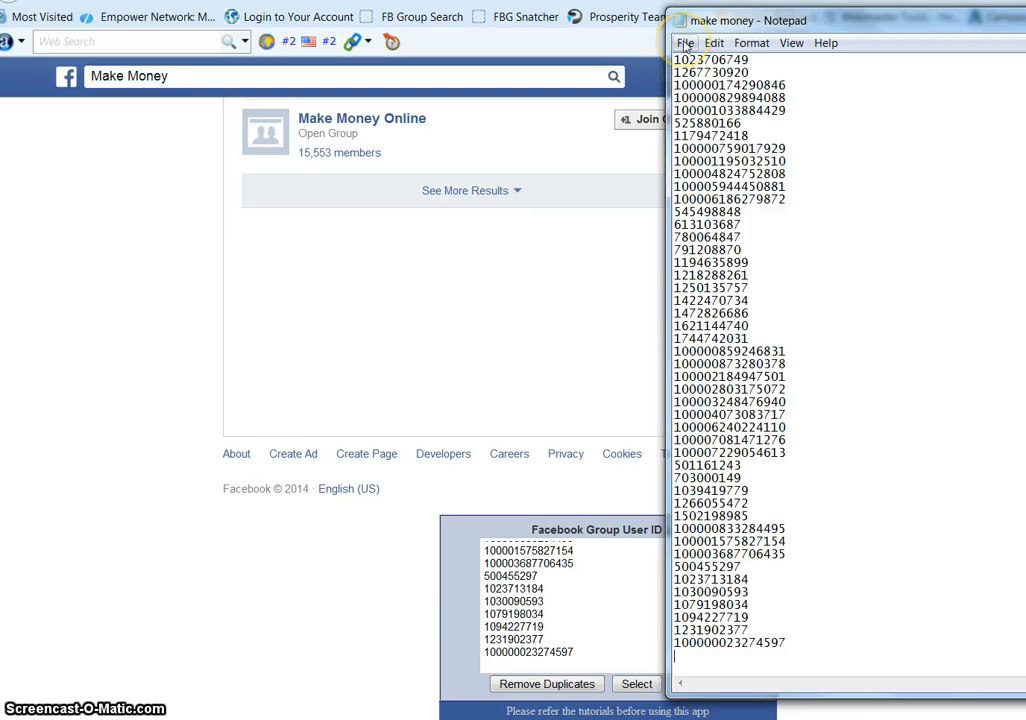
{"action": "left_click", "coordinate": [714, 42]}
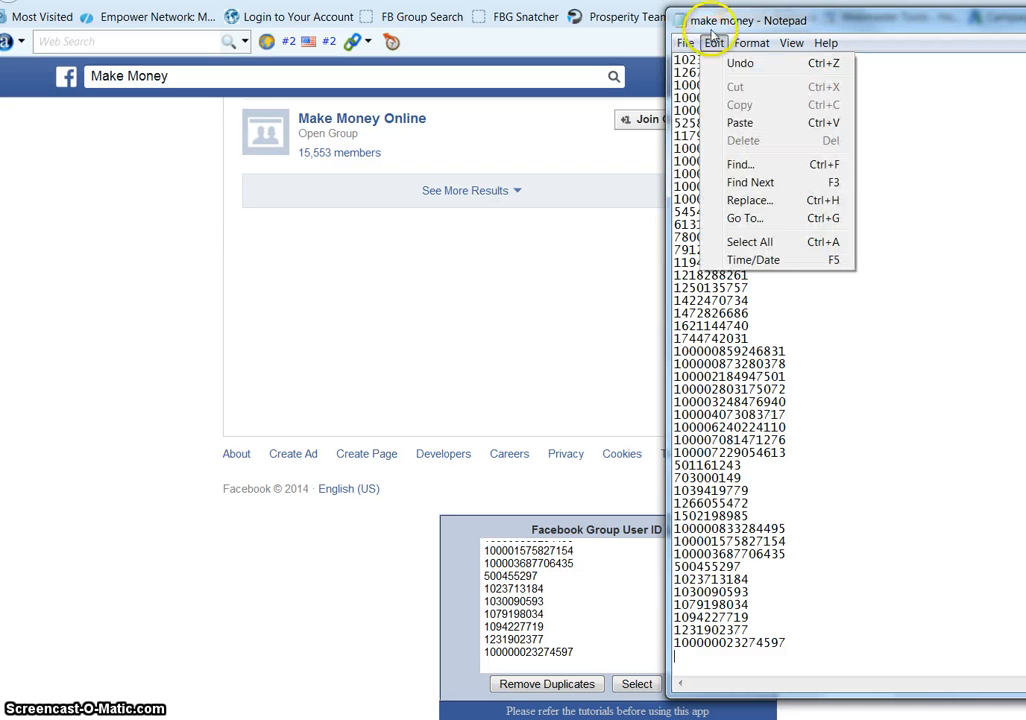
{"action": "left_click", "coordinate": [684, 42]}
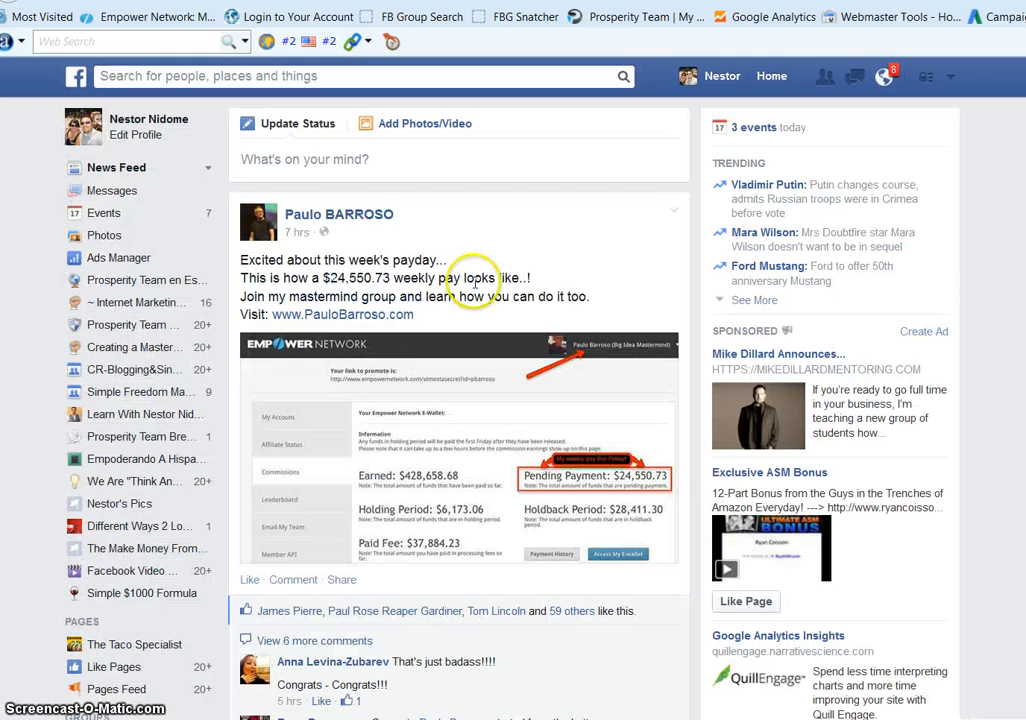
{"action": "mouse_move", "coordinate": [310, 228]}
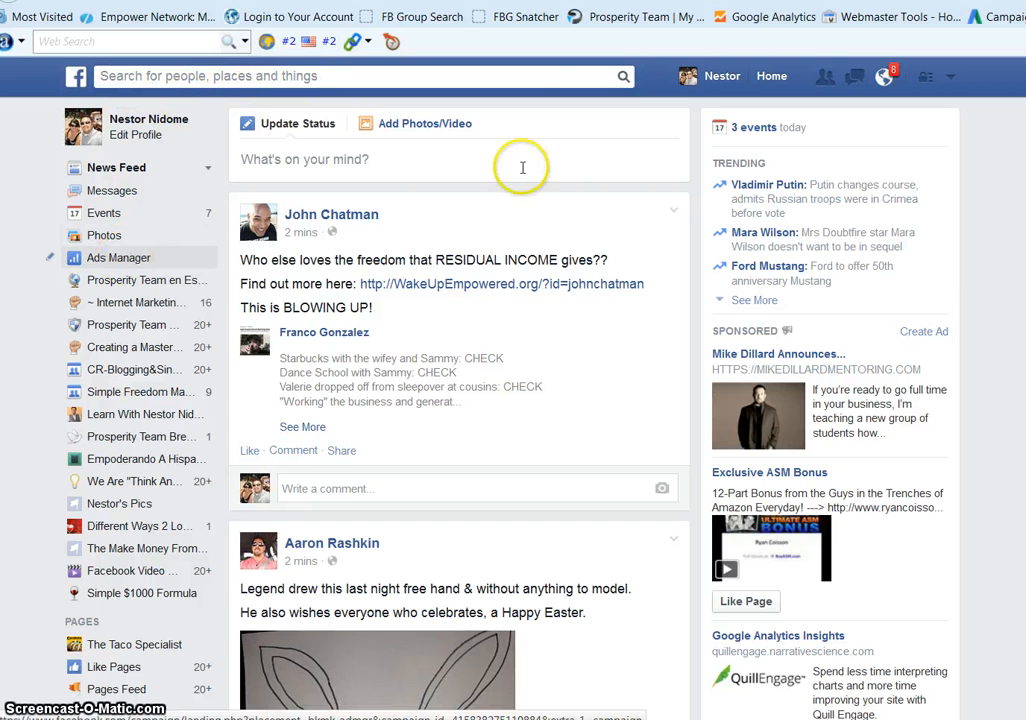
{"action": "left_click", "coordinate": [118, 256]}
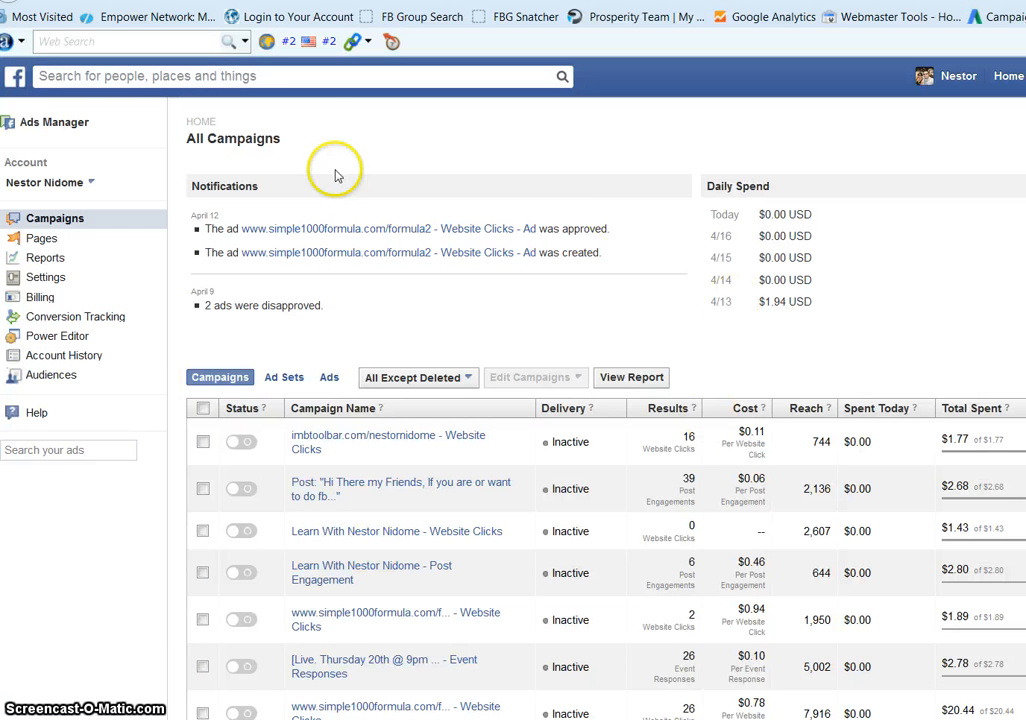
{"action": "mouse_move", "coordinate": [580, 194]}
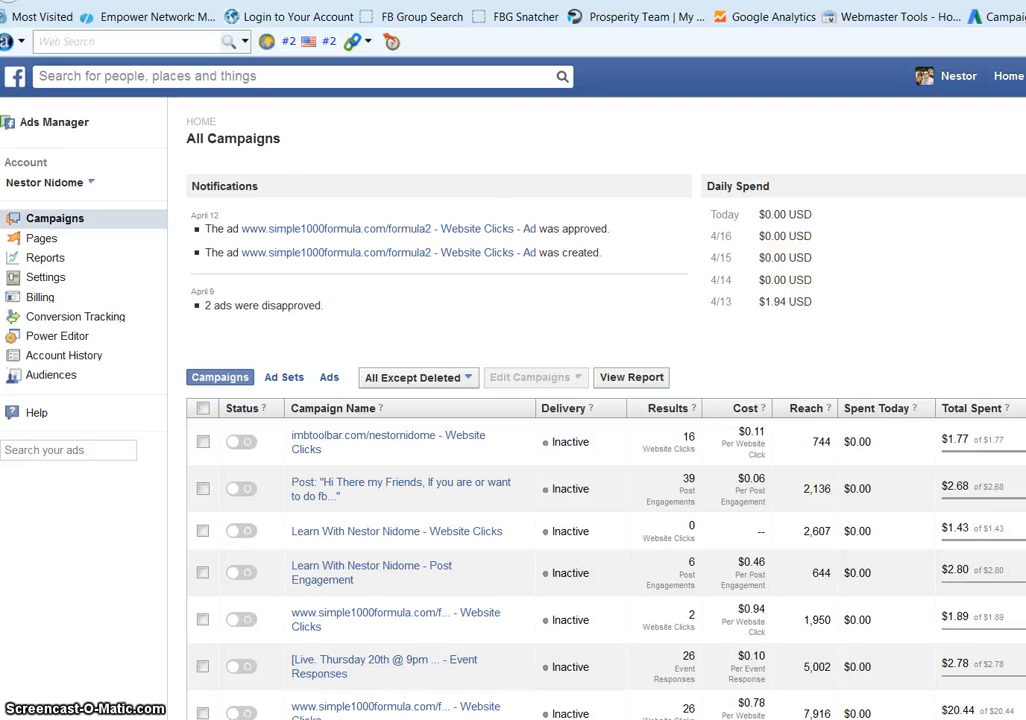
{"action": "scroll", "scroll_direction": "down", "scroll_amount": 3}
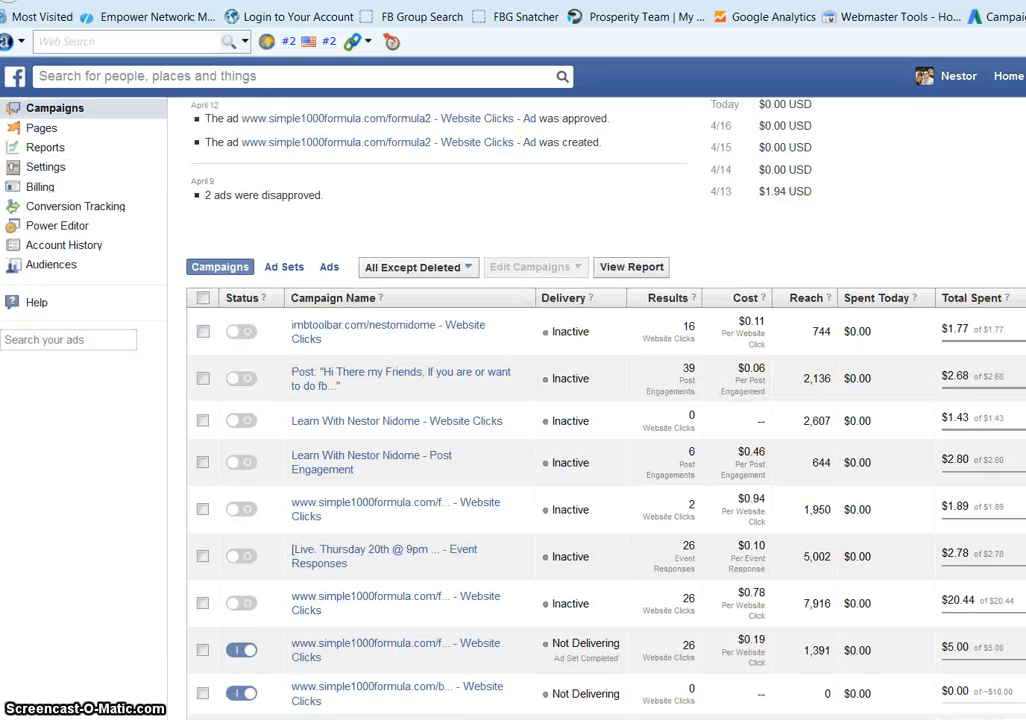
{"action": "scroll", "scroll_direction": "down", "scroll_amount": 3}
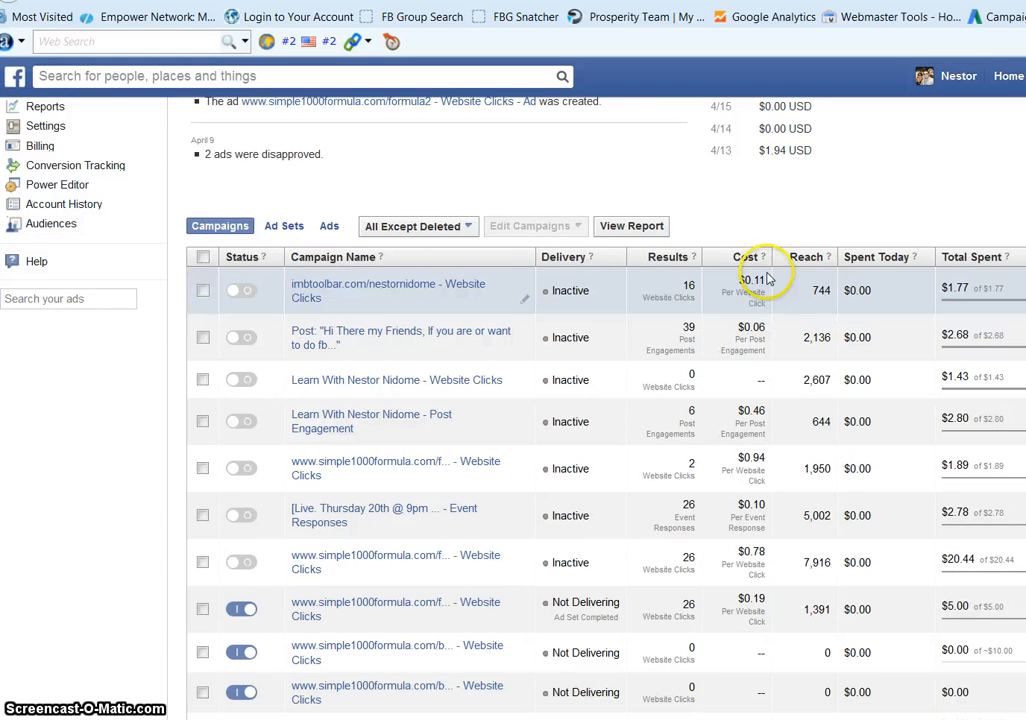
{"action": "mouse_move", "coordinate": [764, 256]}
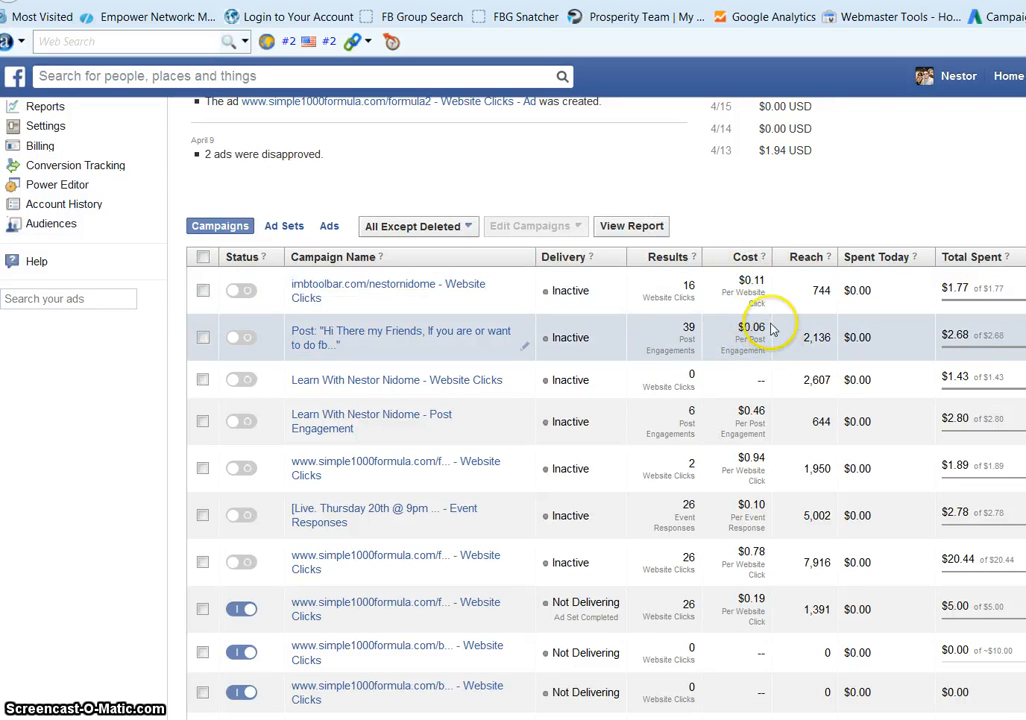
{"action": "mouse_move", "coordinate": [684, 328]}
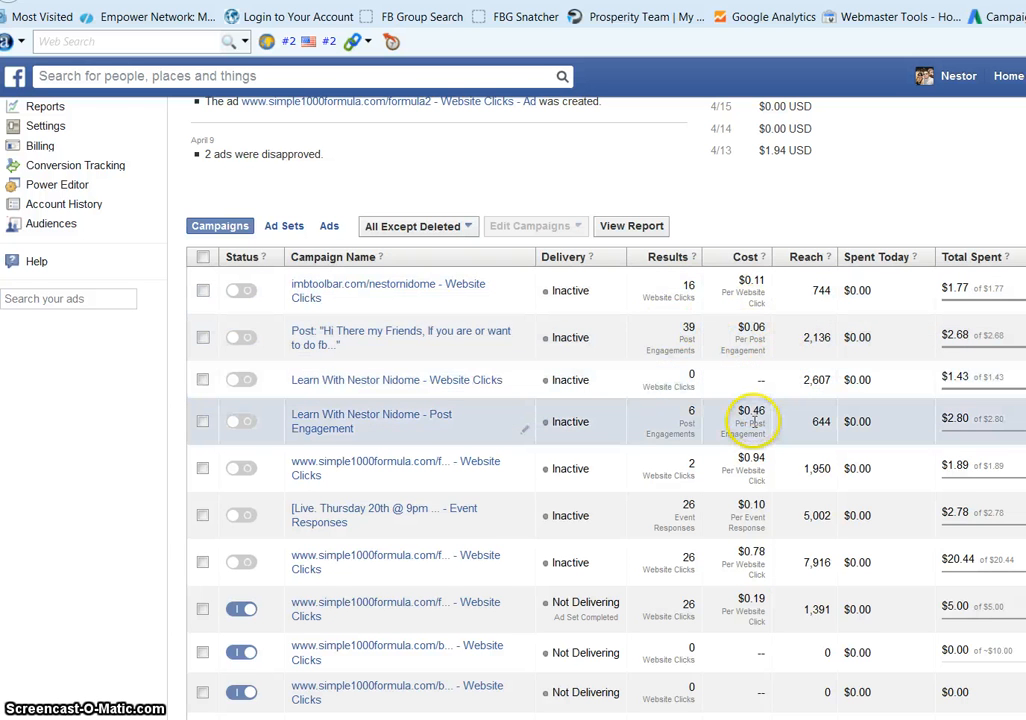
{"action": "scroll", "scroll_direction": "down", "scroll_amount": 3}
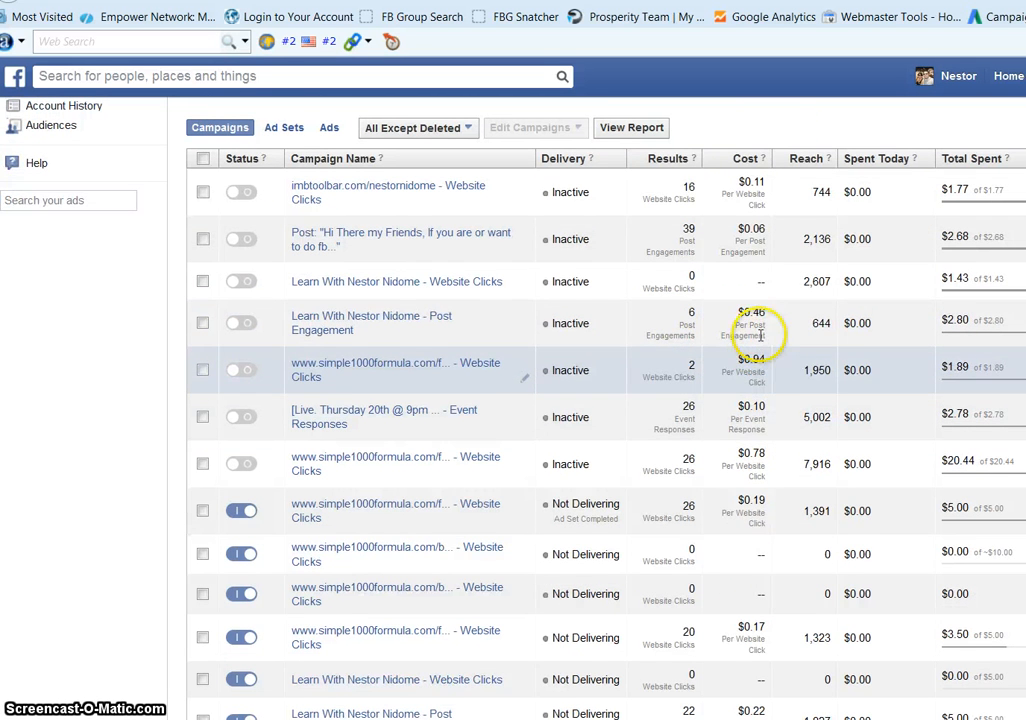
{"action": "scroll", "scroll_direction": "down", "scroll_amount": 3}
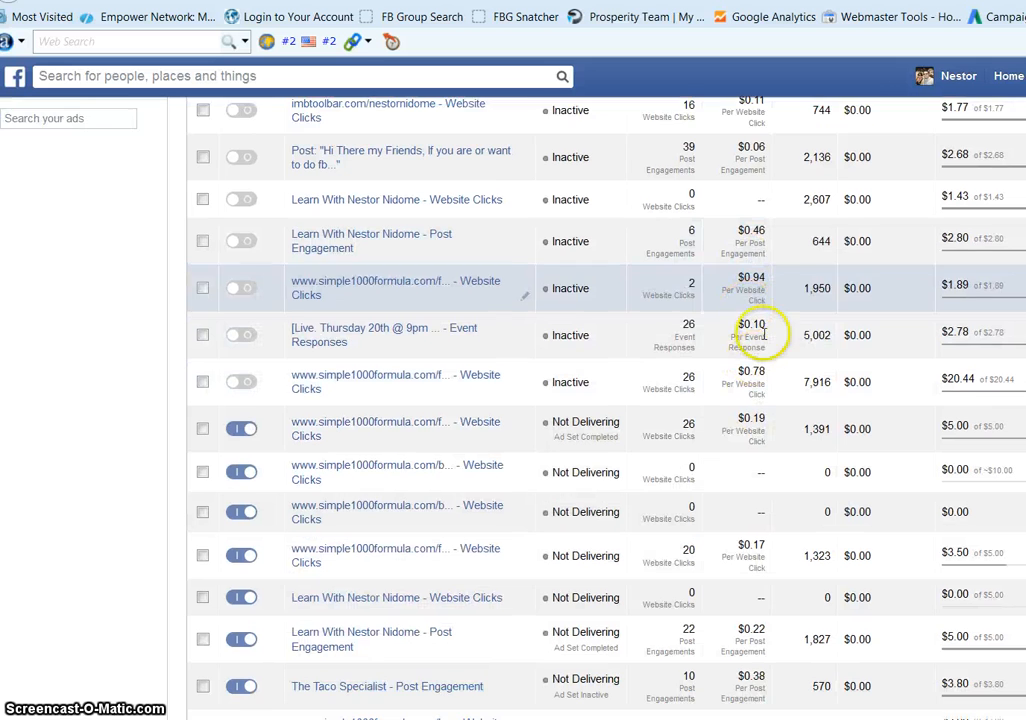
{"action": "scroll", "scroll_direction": "down", "scroll_amount": 3}
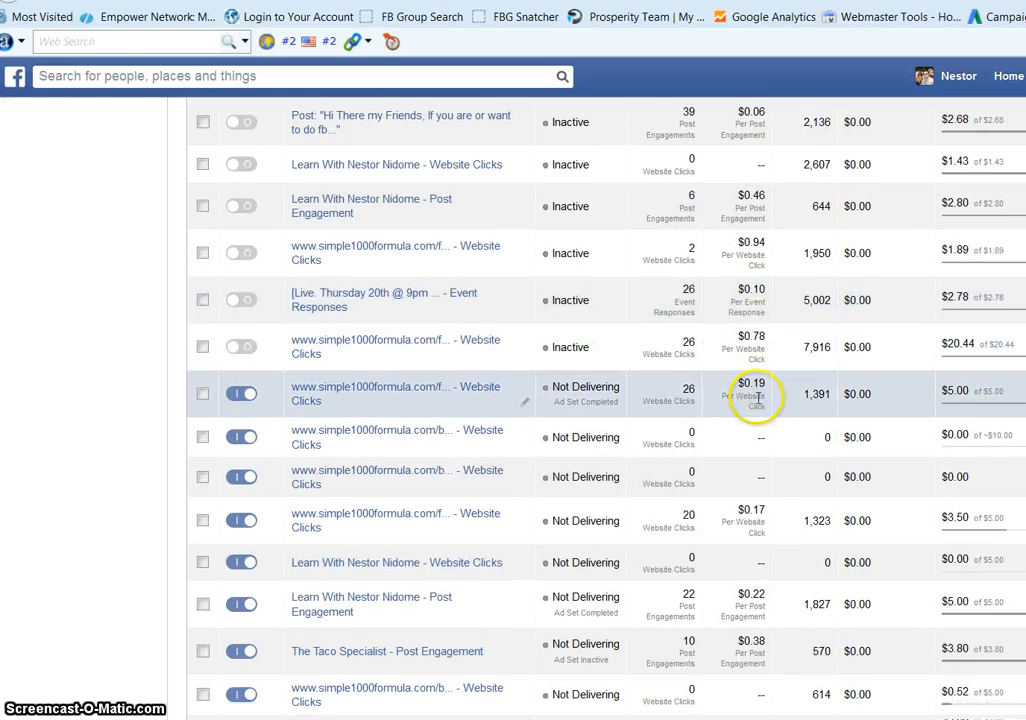
{"action": "scroll", "scroll_direction": "down", "scroll_amount": 3}
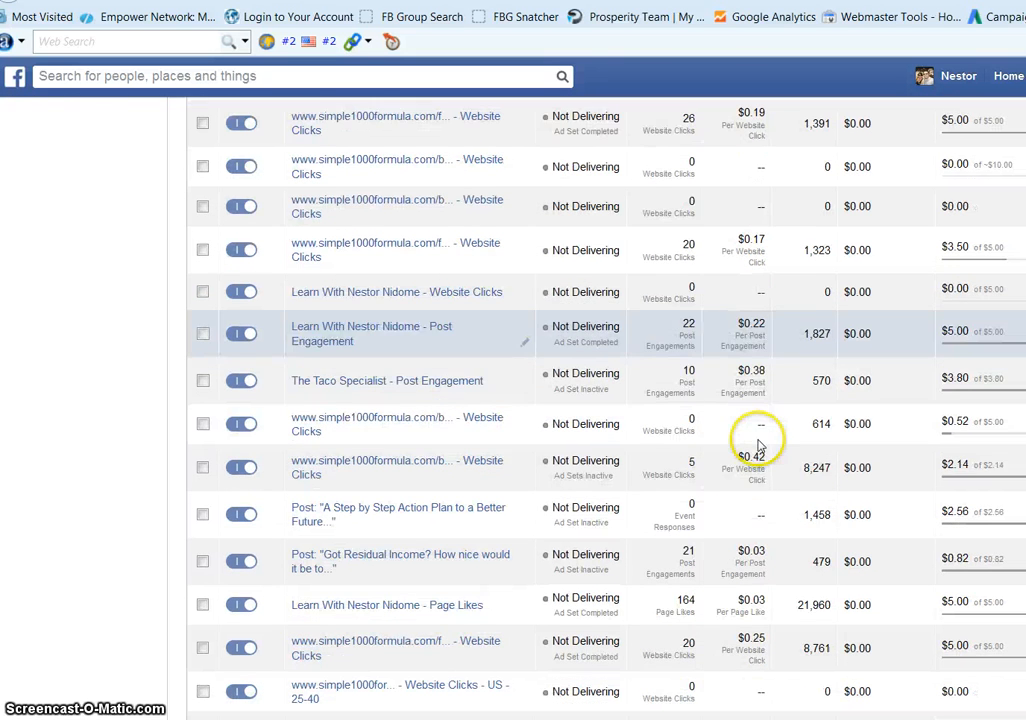
{"action": "scroll", "scroll_direction": "down", "scroll_amount": 3}
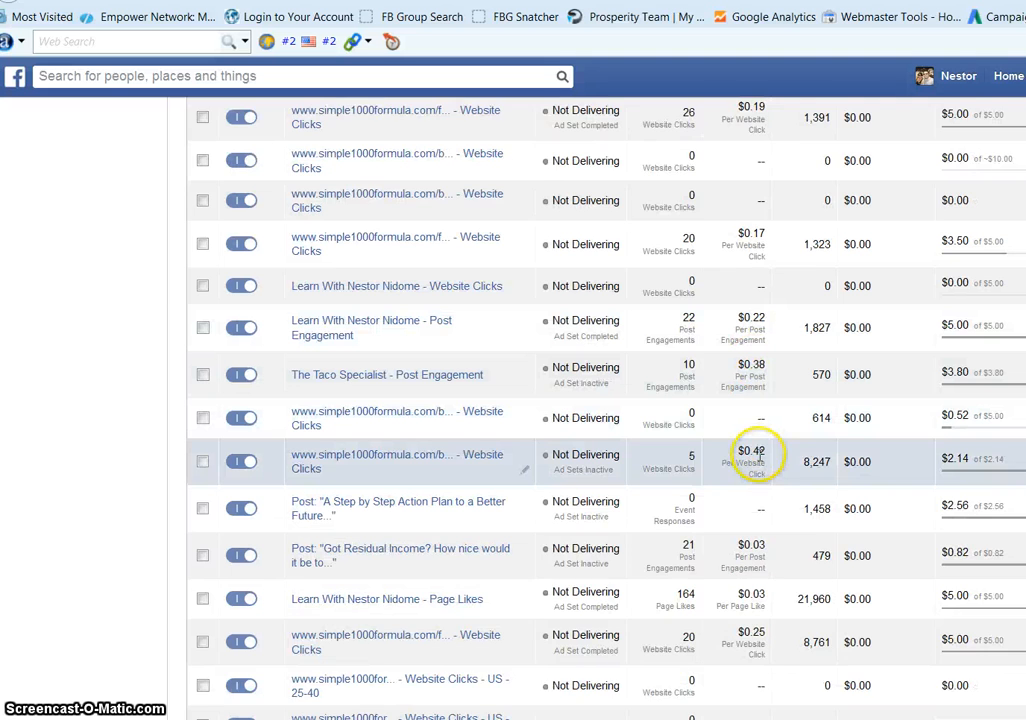
{"action": "scroll", "scroll_direction": "down", "scroll_amount": 3}
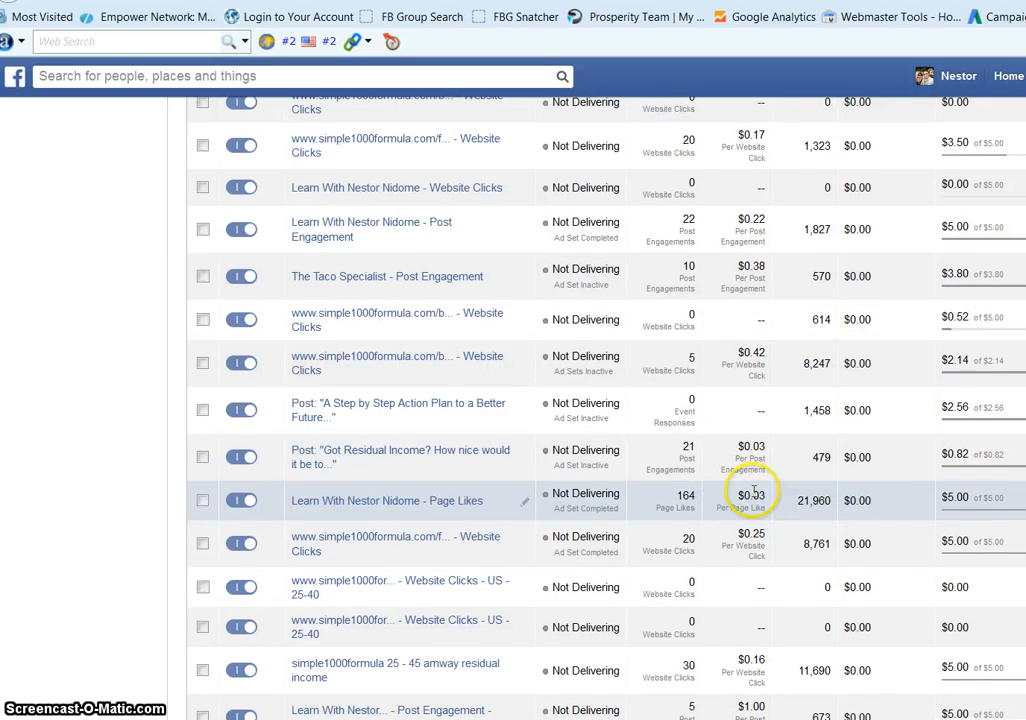
{"action": "scroll", "scroll_direction": "down", "scroll_amount": 3}
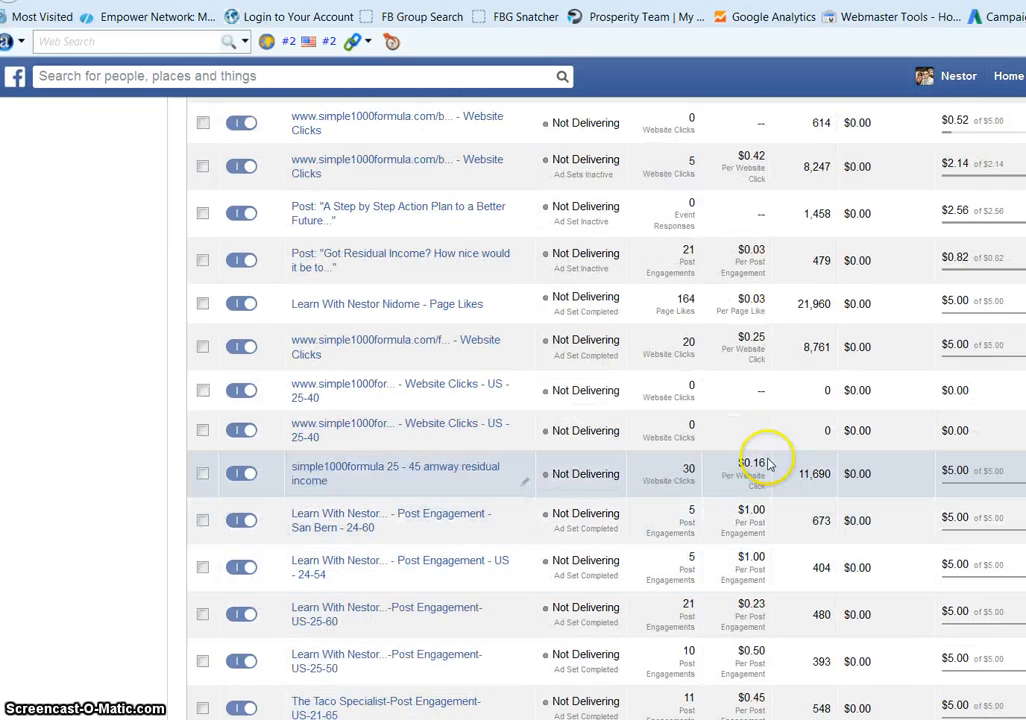
{"action": "scroll", "scroll_direction": "down", "scroll_amount": 3}
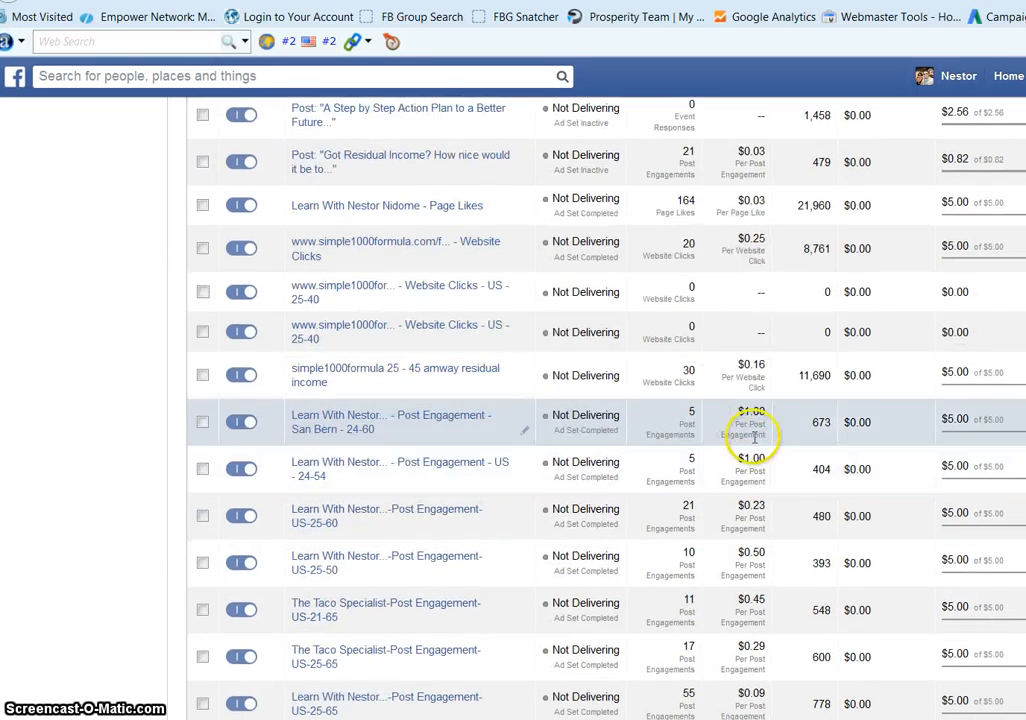
{"action": "mouse_move", "coordinate": [778, 440]}
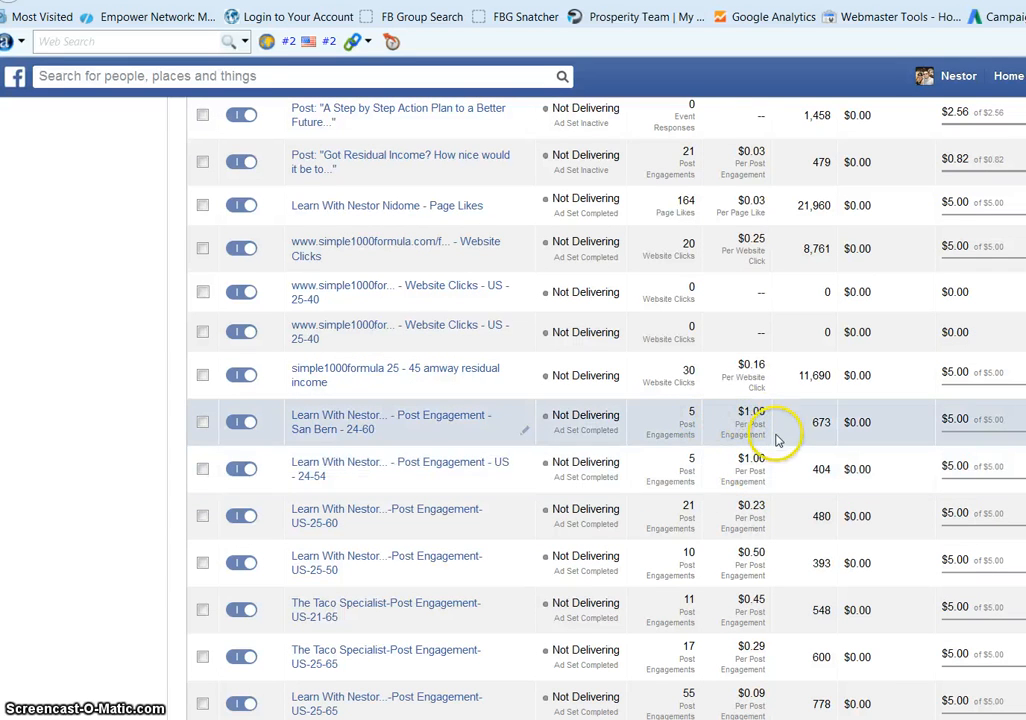
{"action": "scroll", "scroll_direction": "down", "scroll_amount": 3}
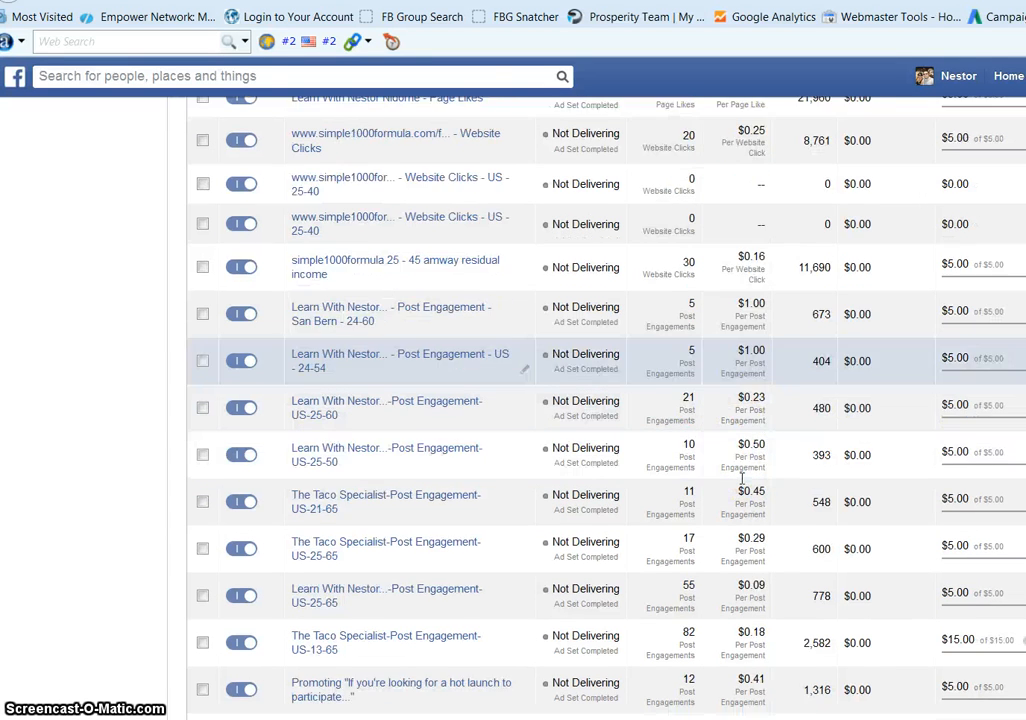
{"action": "scroll", "scroll_direction": "down", "scroll_amount": 3}
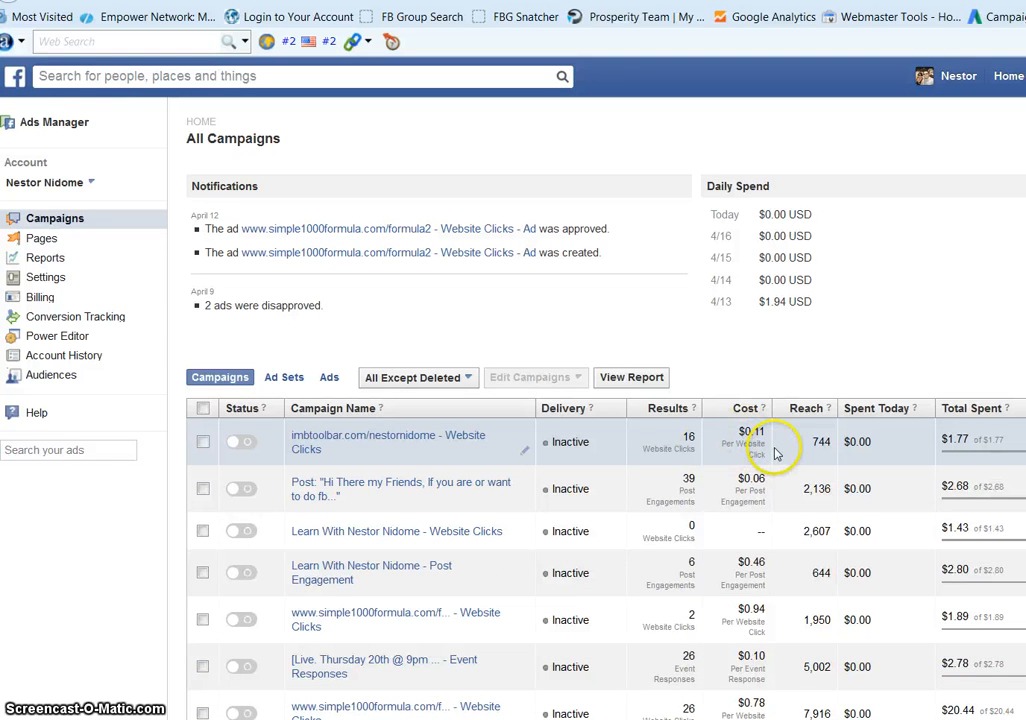
{"action": "mouse_move", "coordinate": [718, 338]}
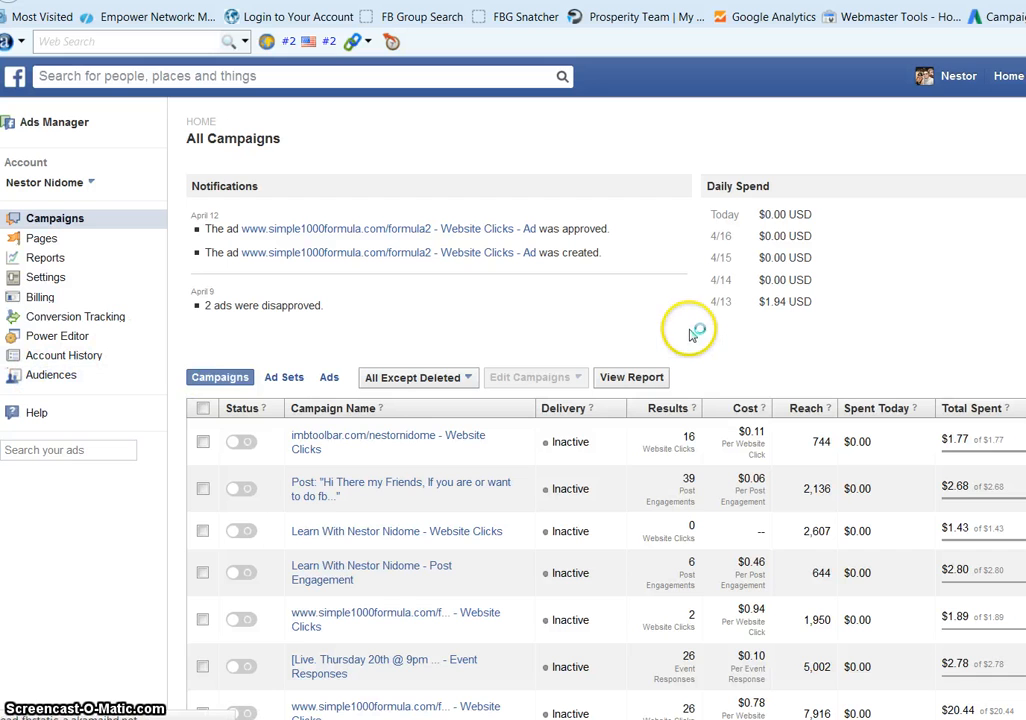
Show the Audiences section listing the existing custom audiences.
{"action": "left_click", "coordinate": [52, 374]}
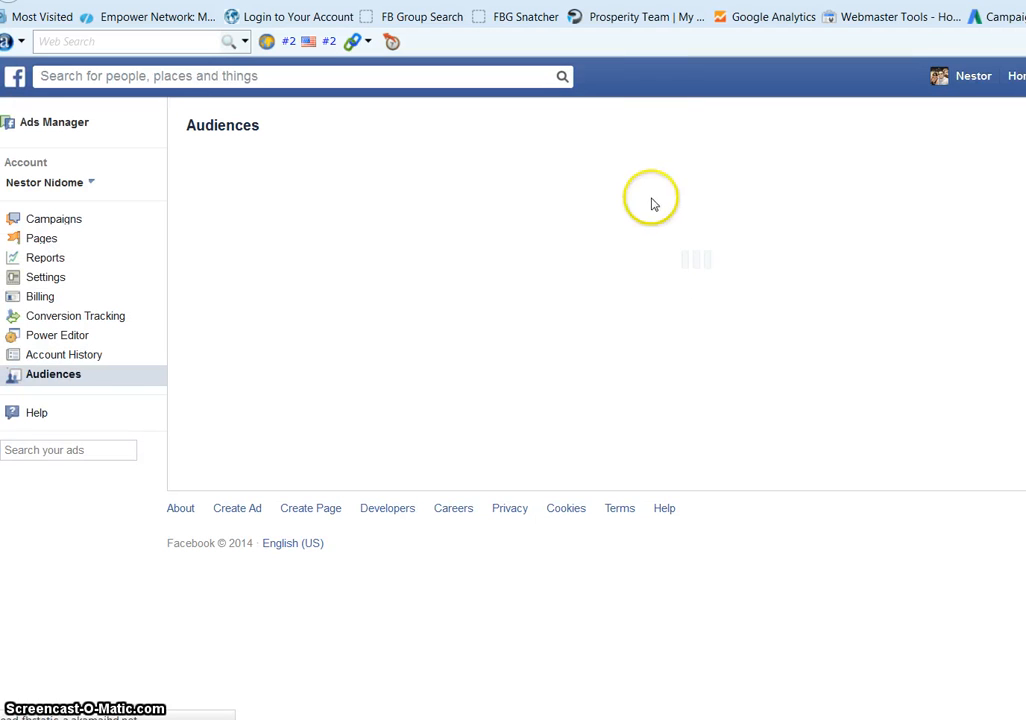
{"action": "mouse_move", "coordinate": [616, 194]}
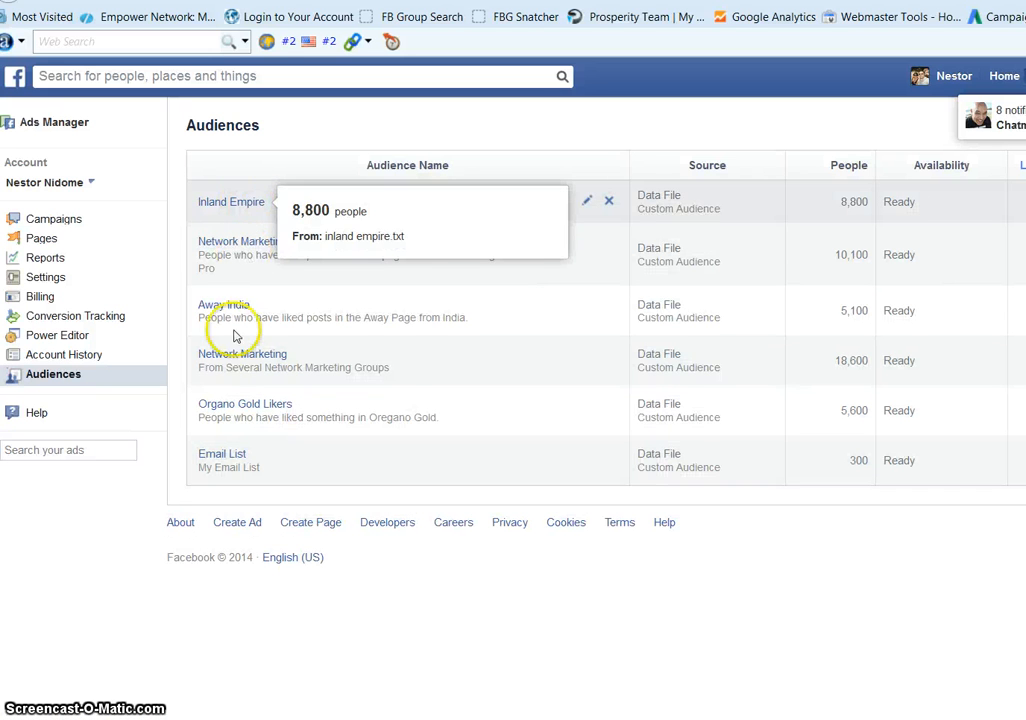
{"action": "mouse_move", "coordinate": [940, 508]}
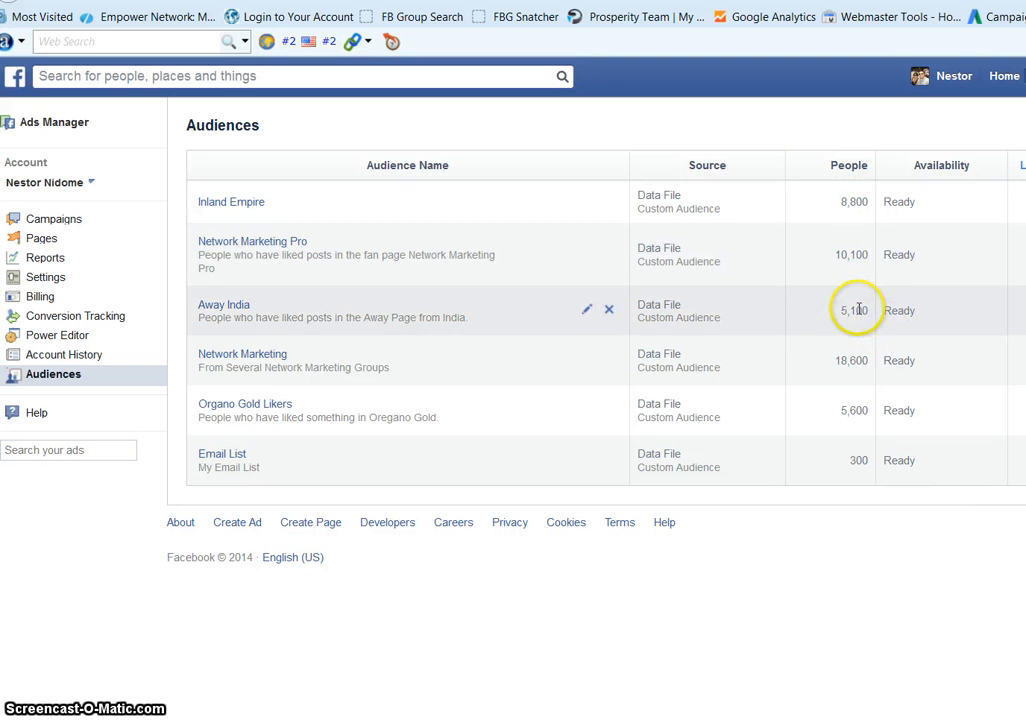
{"action": "mouse_move", "coordinate": [868, 442]}
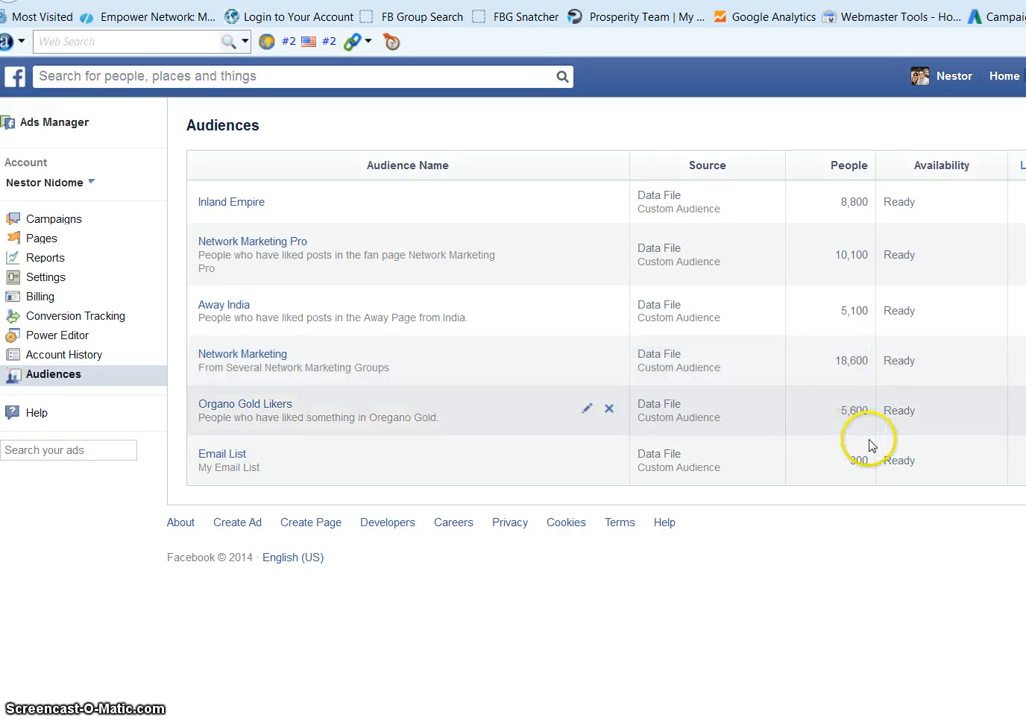
{"action": "mouse_move", "coordinate": [858, 200]}
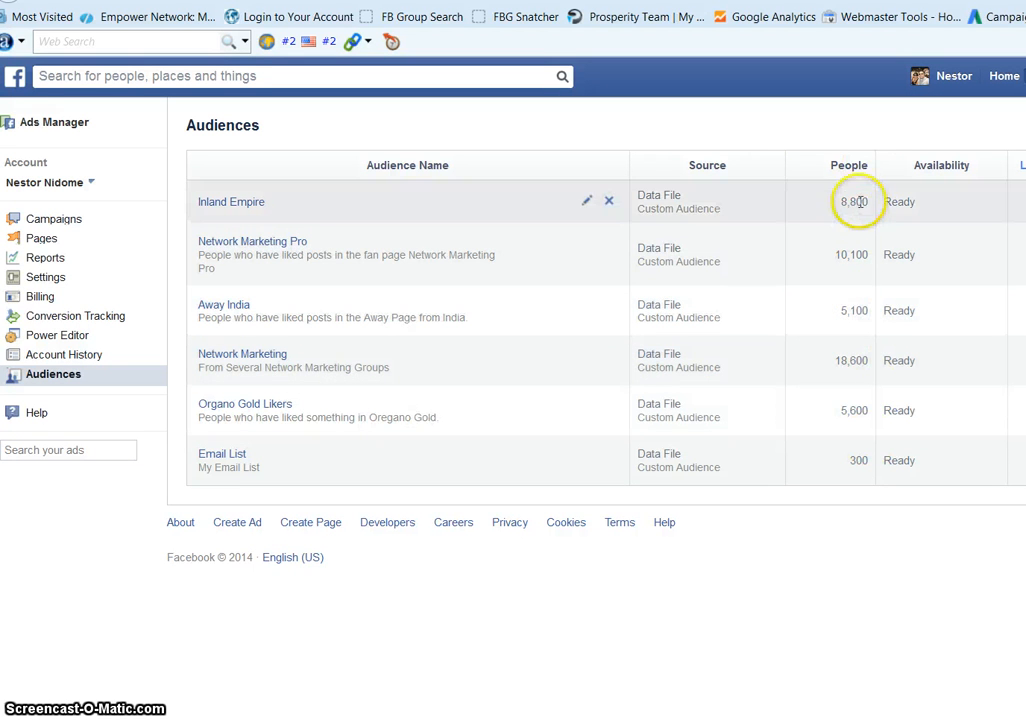
{"action": "mouse_move", "coordinate": [856, 414]}
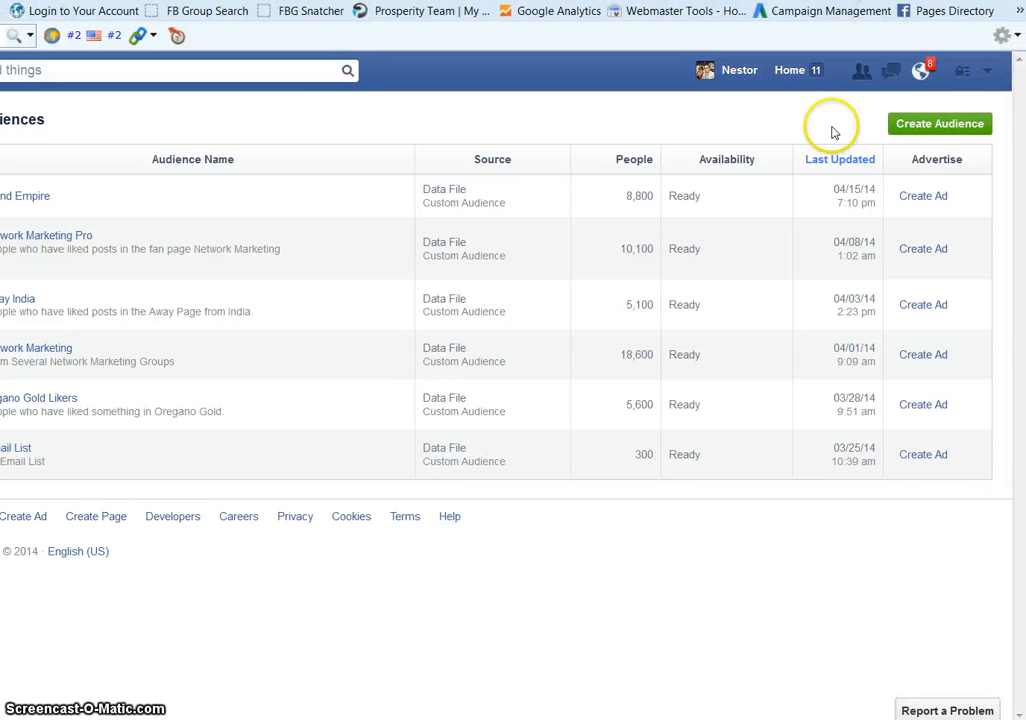
{"action": "mouse_move", "coordinate": [924, 128]}
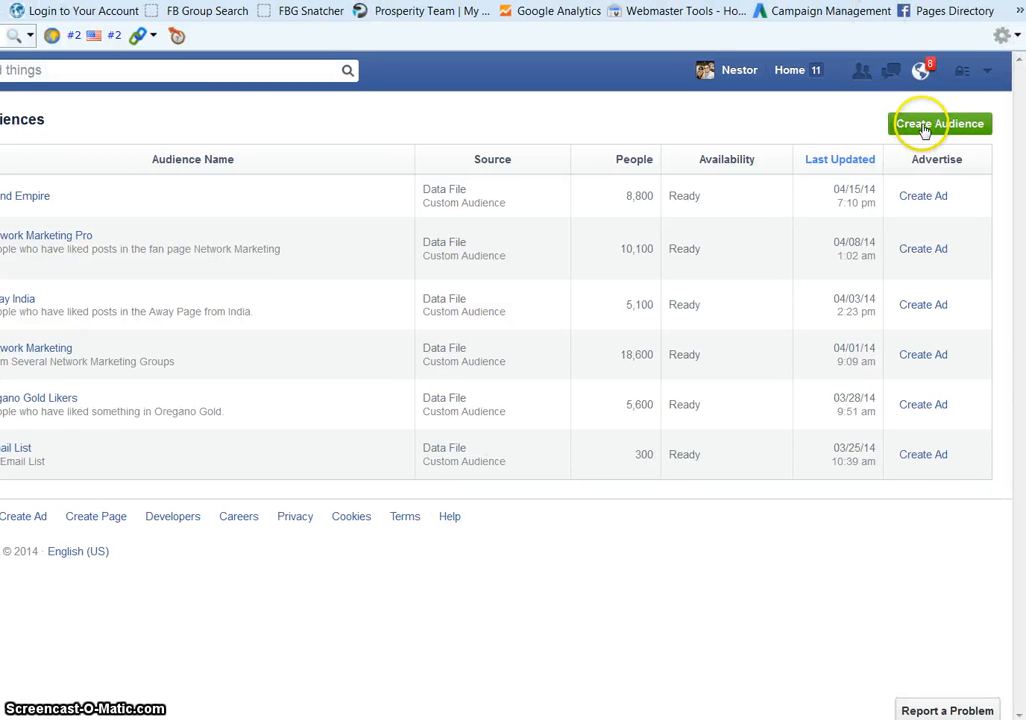
Start a Data File Custom Audience named 'Make Money' with data type User IDs.
{"action": "left_click", "coordinate": [938, 124]}
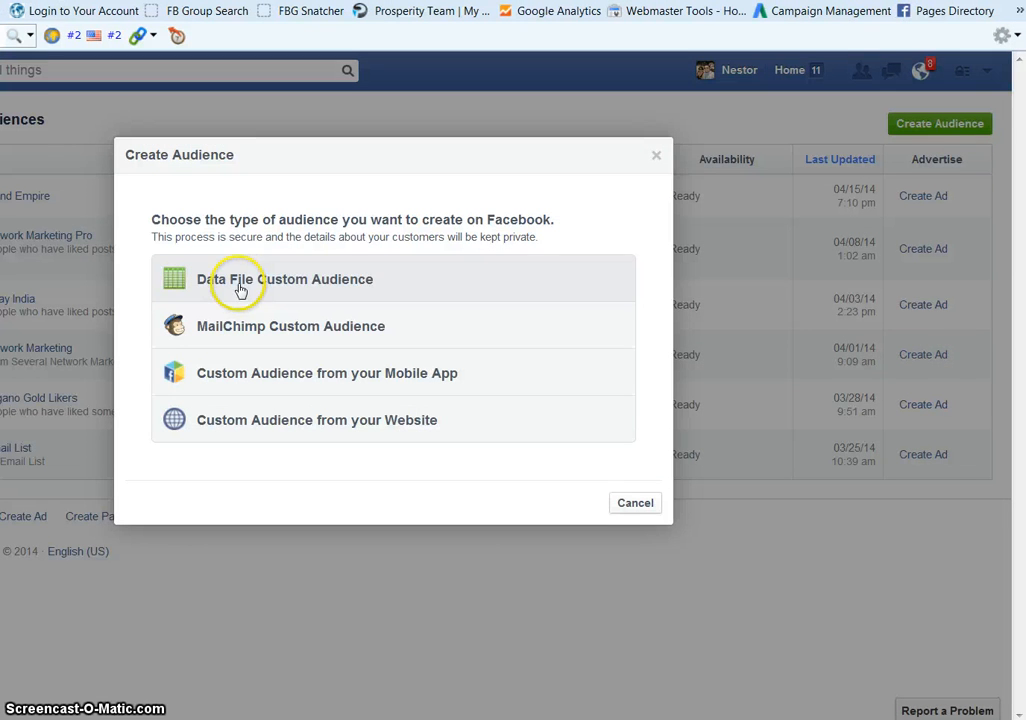
{"action": "mouse_move", "coordinate": [240, 288]}
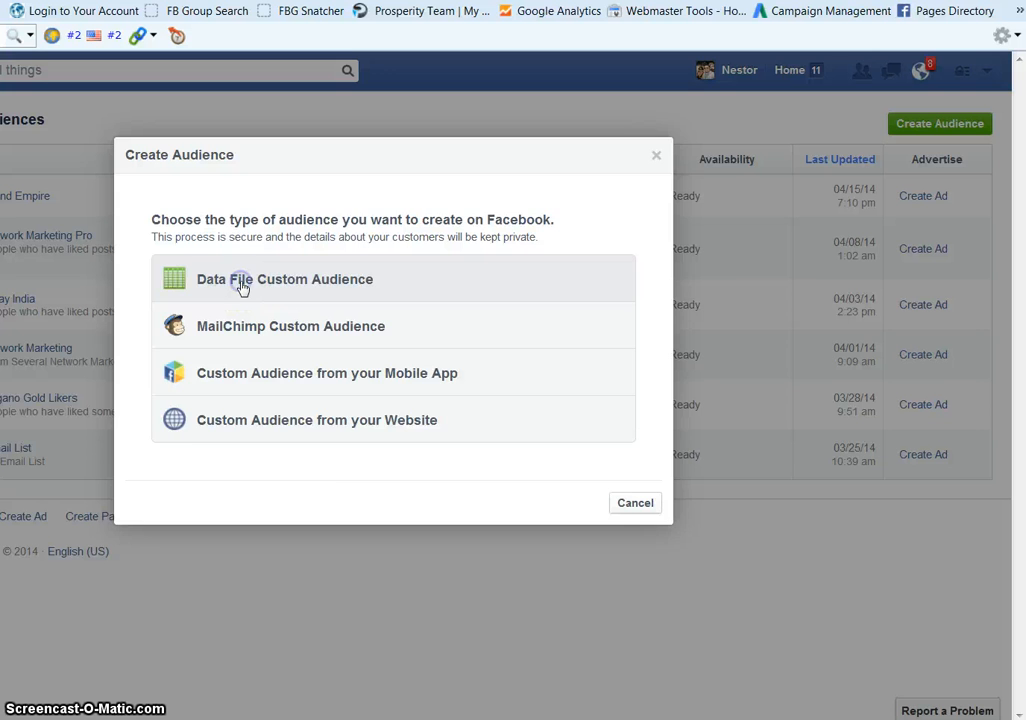
{"action": "left_click", "coordinate": [284, 280]}
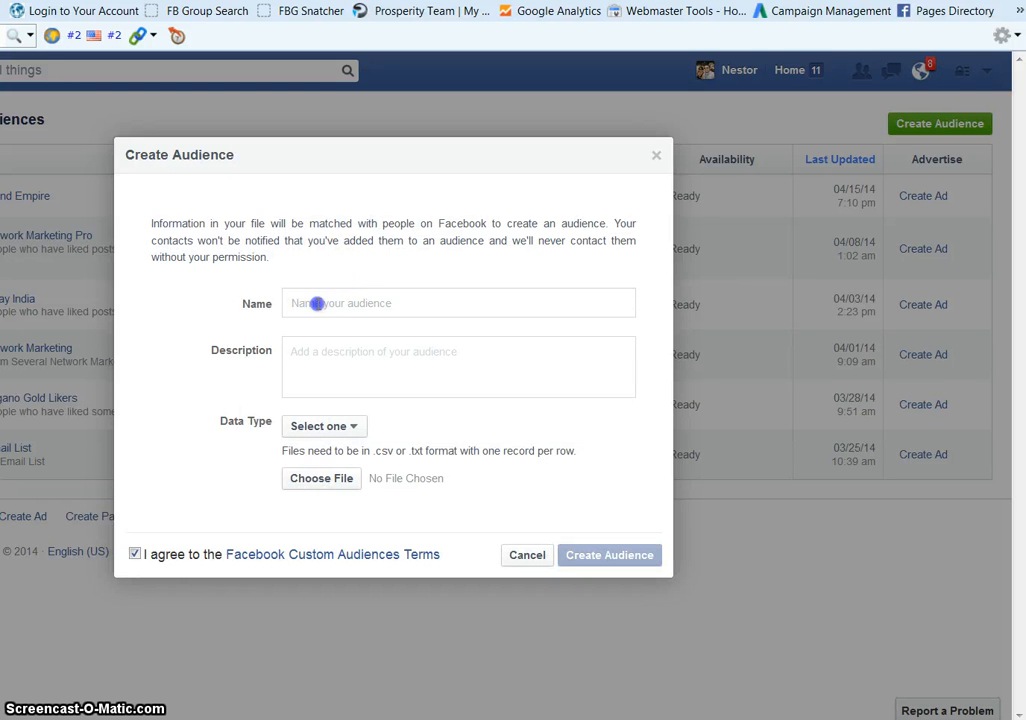
{"action": "type", "text": "Make"}
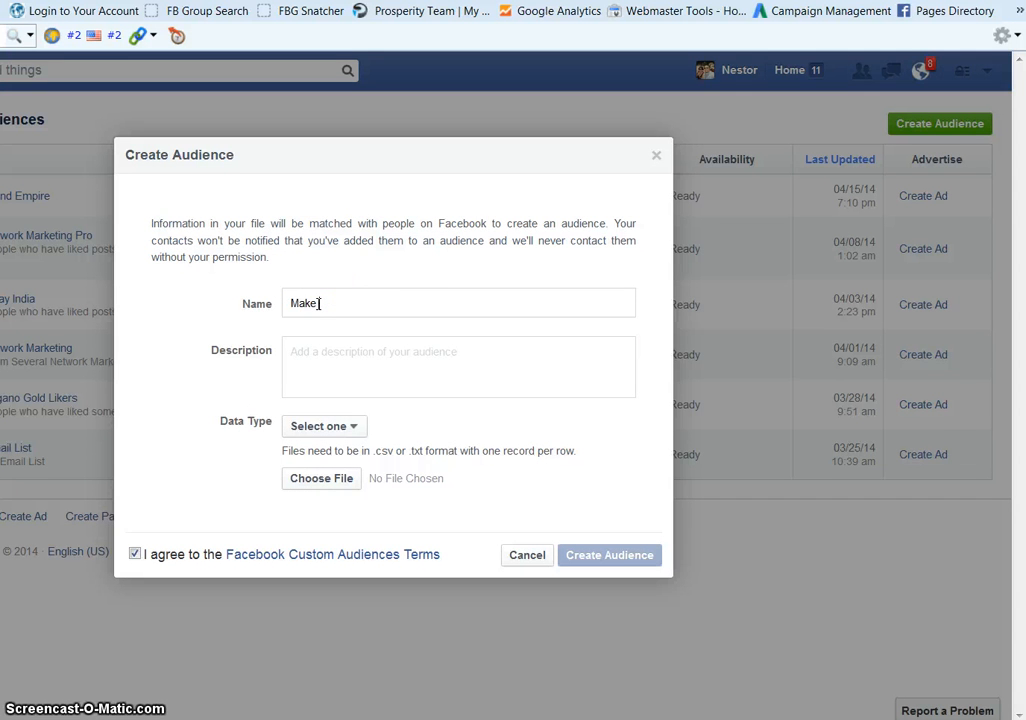
{"action": "type", "text": "Money"}
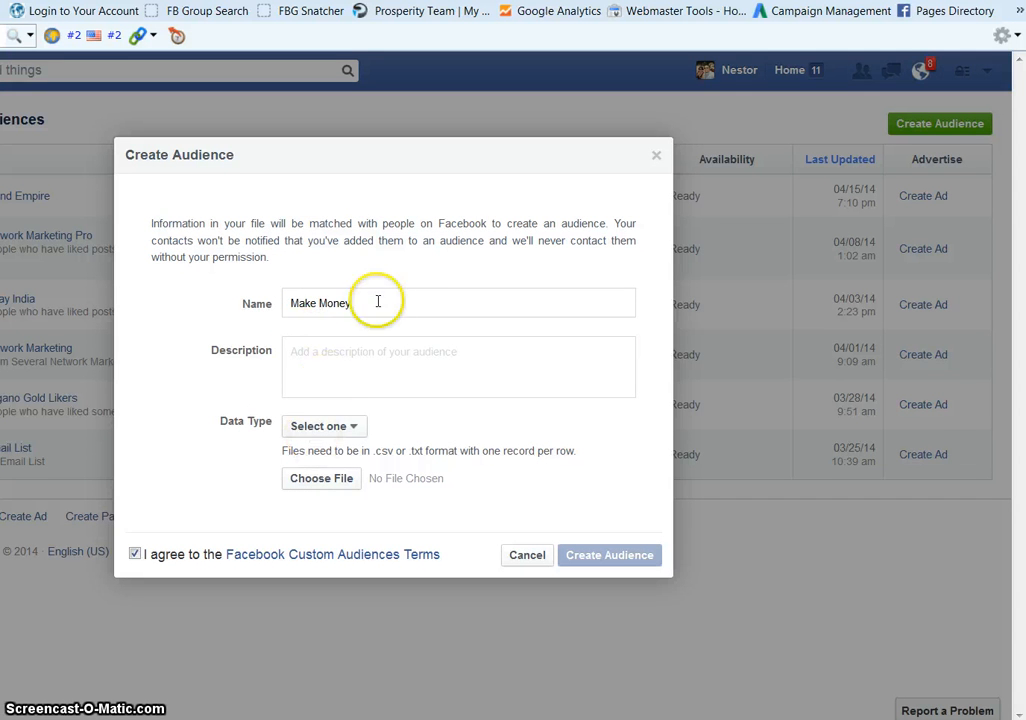
{"action": "left_click", "coordinate": [324, 424]}
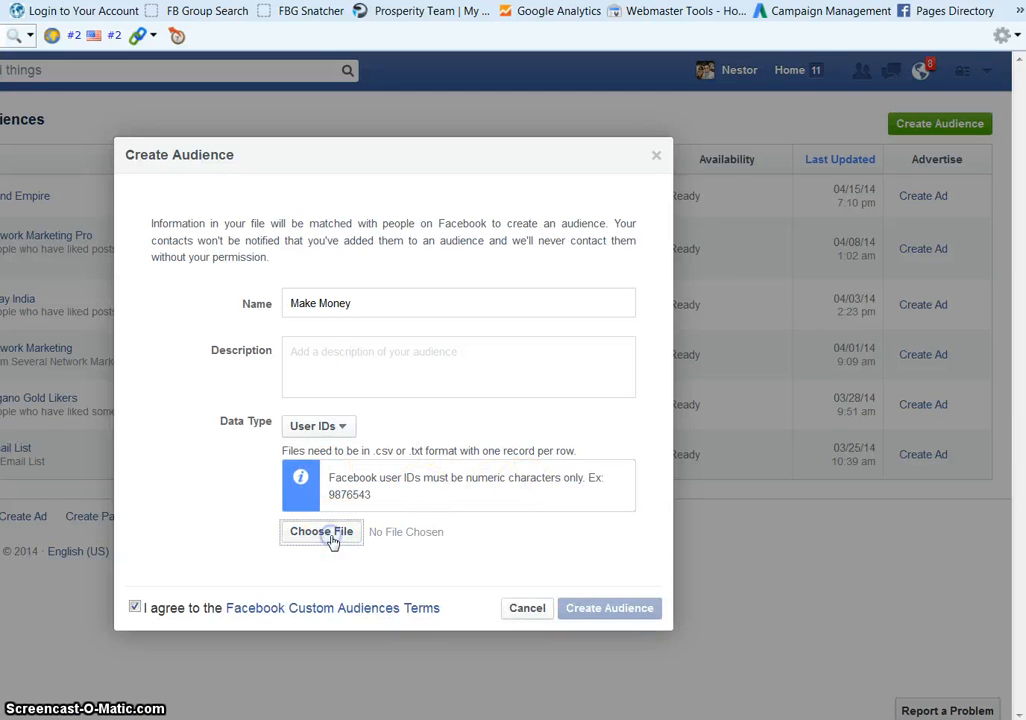
Attach make money.txt from the file picker to the audience form.
{"action": "left_click", "coordinate": [320, 532]}
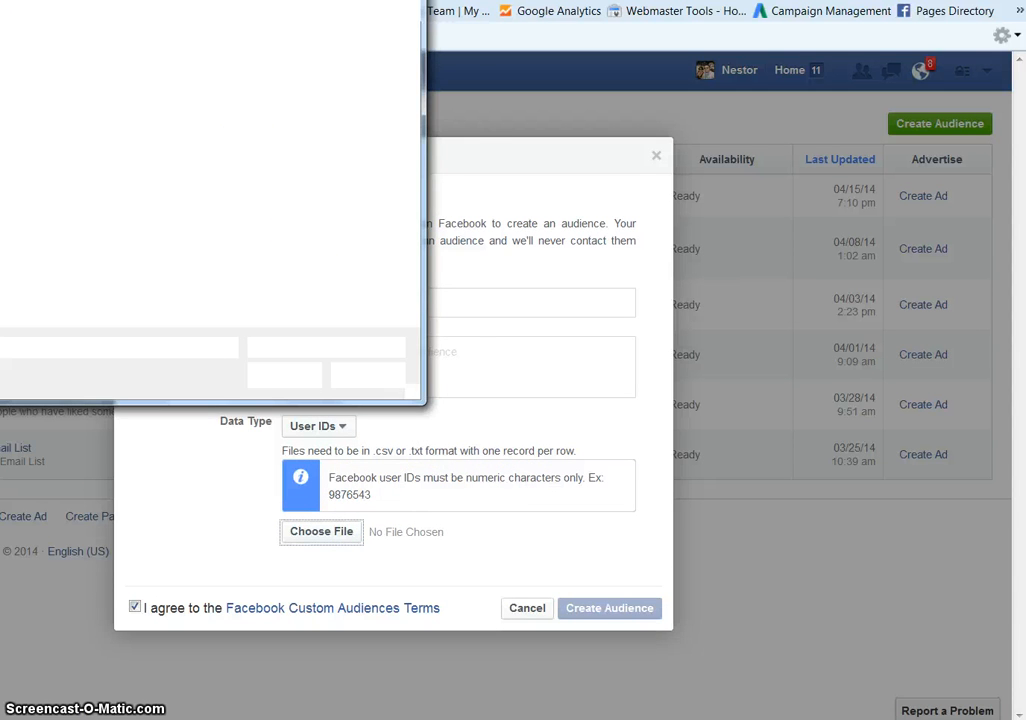
{"action": "left_click", "coordinate": [320, 532]}
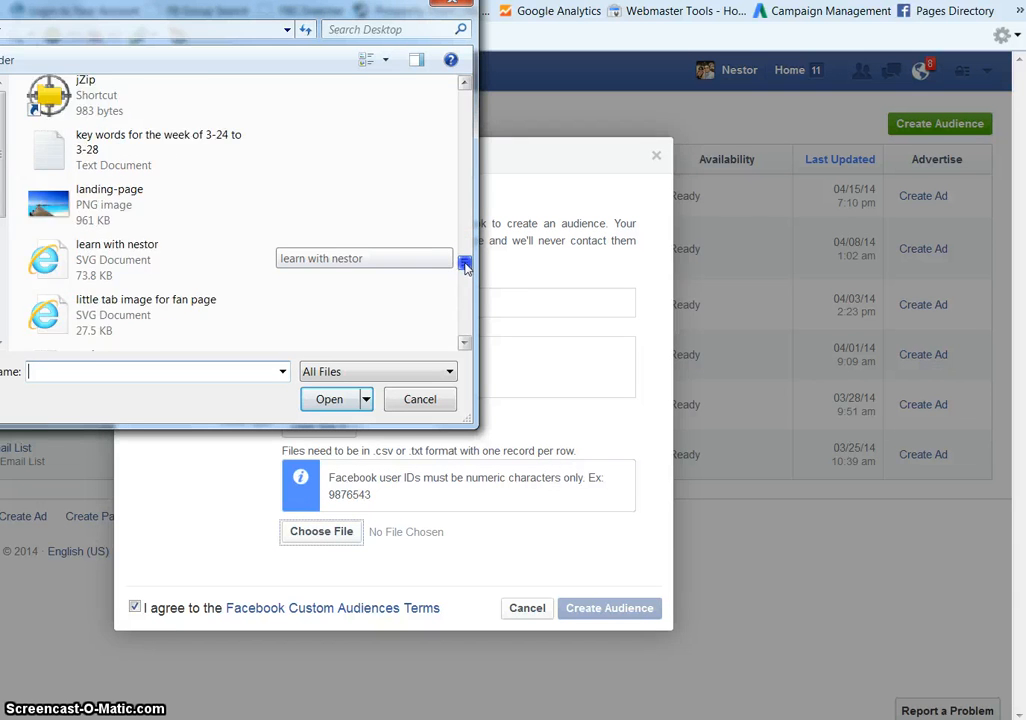
{"action": "left_click", "coordinate": [140, 200]}
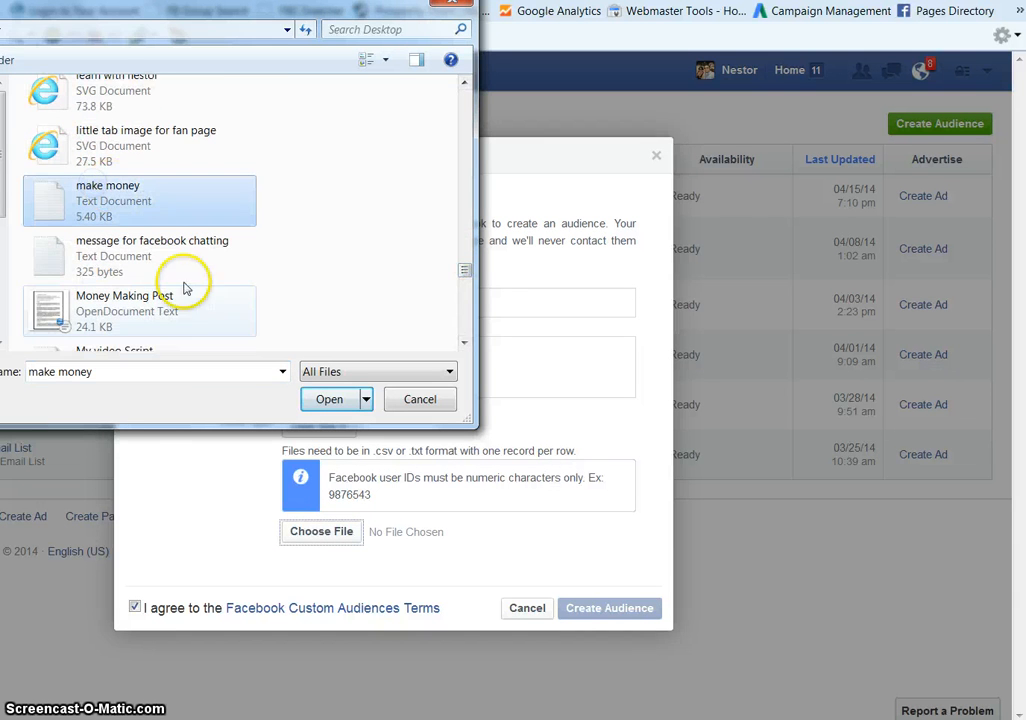
{"action": "left_click", "coordinate": [328, 400]}
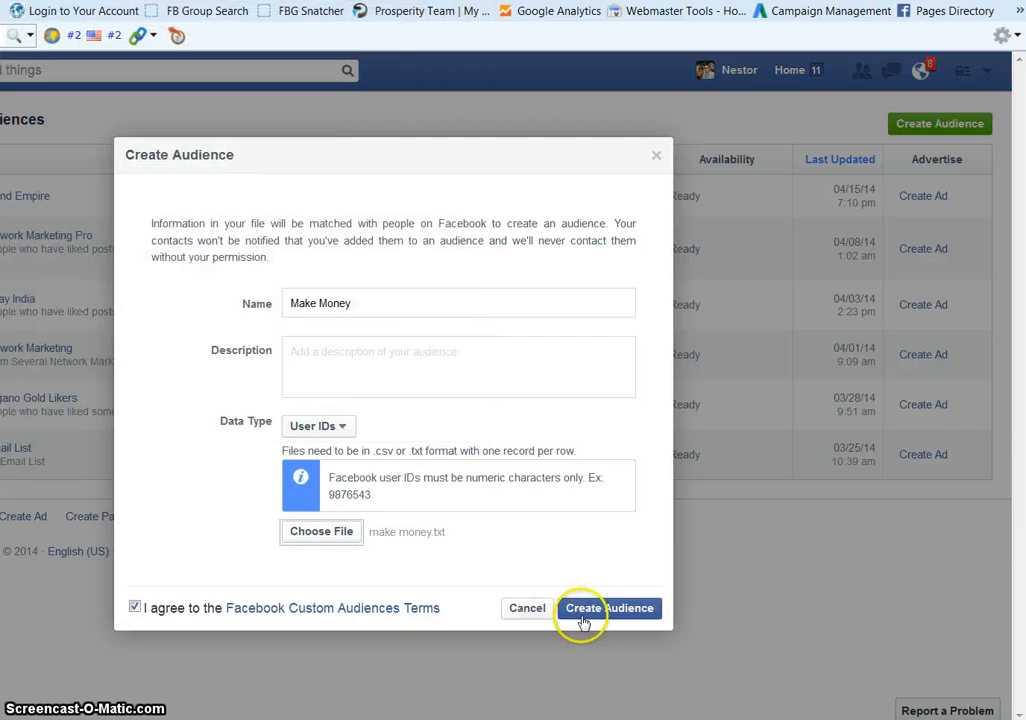
Create the Make Money audience and confirm the 378 of 378 records added notice.
{"action": "left_click", "coordinate": [608, 608]}
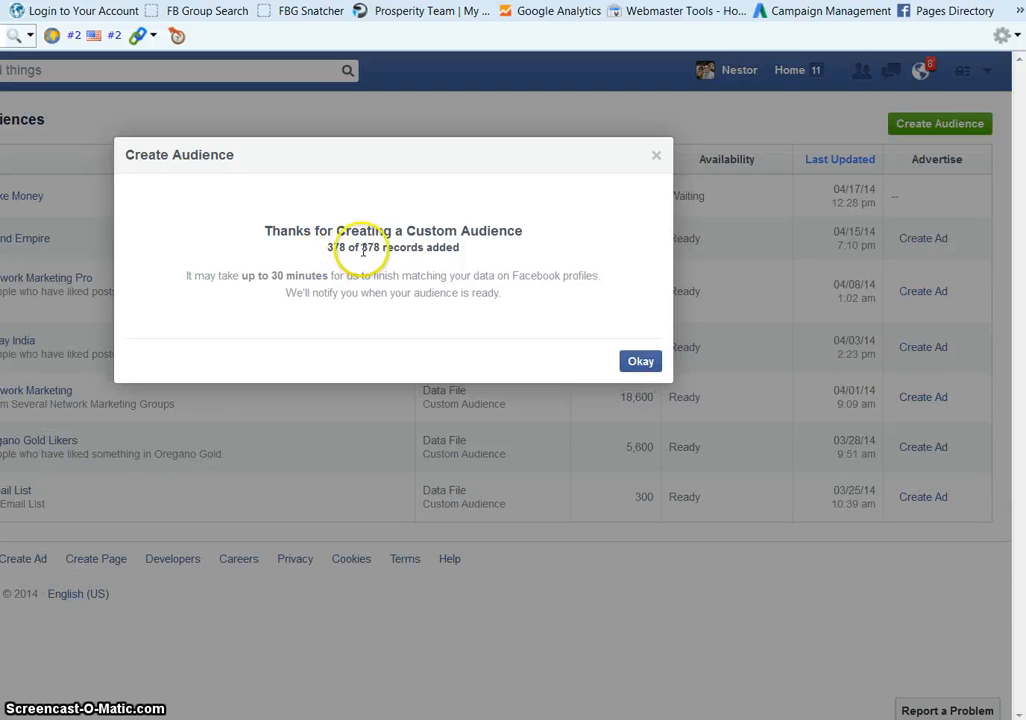
{"action": "left_click", "coordinate": [640, 360]}
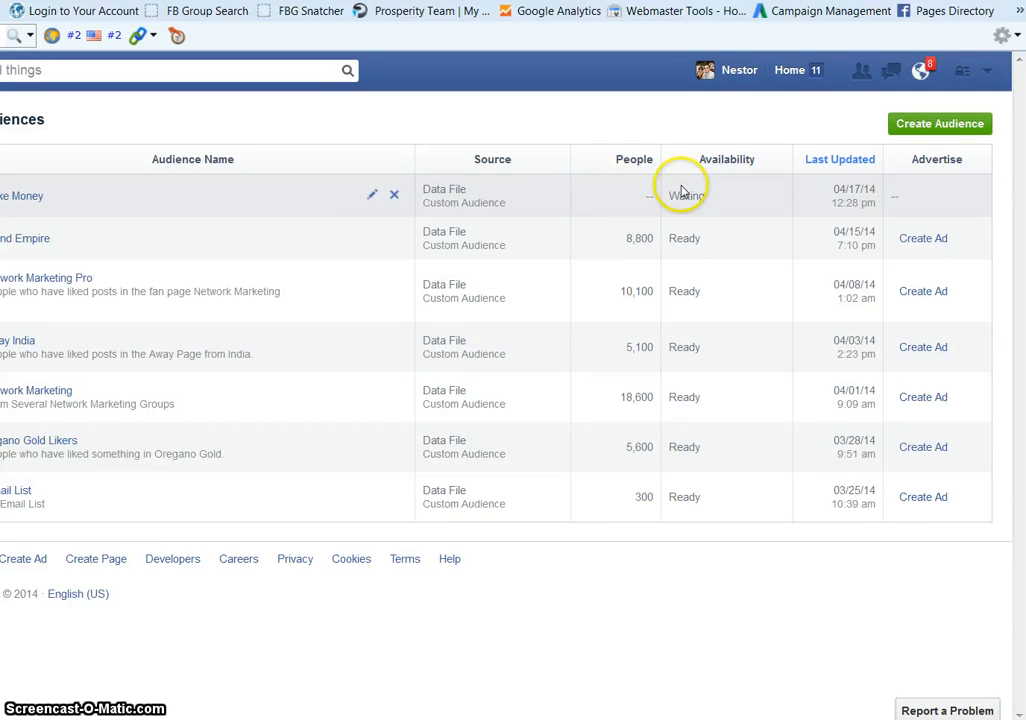
{"action": "mouse_move", "coordinate": [644, 220]}
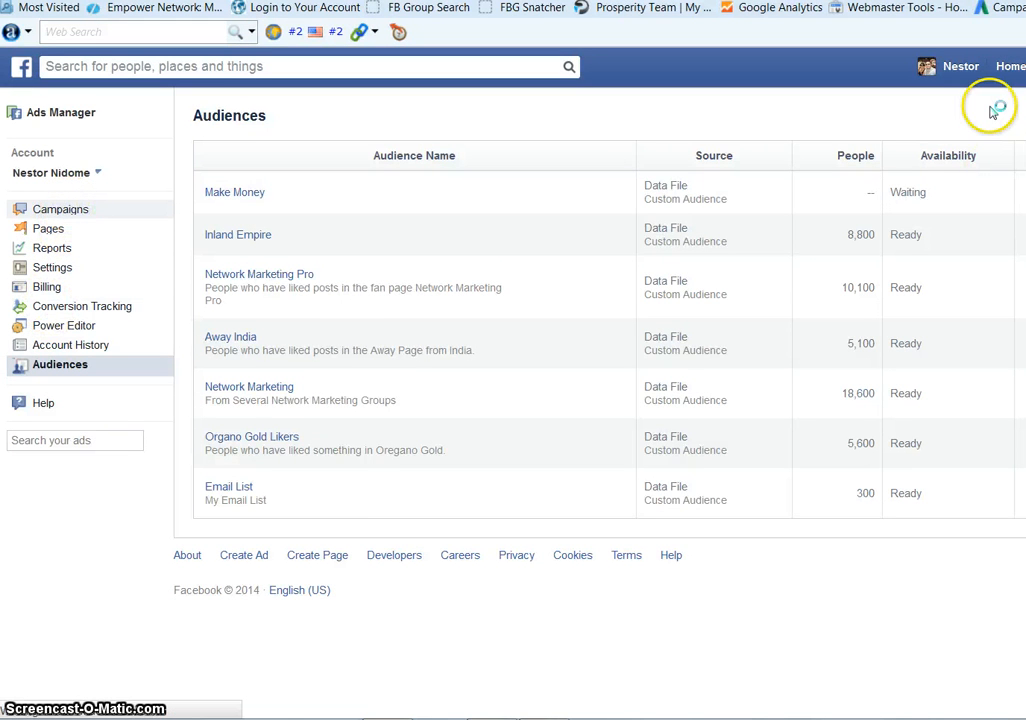
{"action": "mouse_move", "coordinate": [780, 136]}
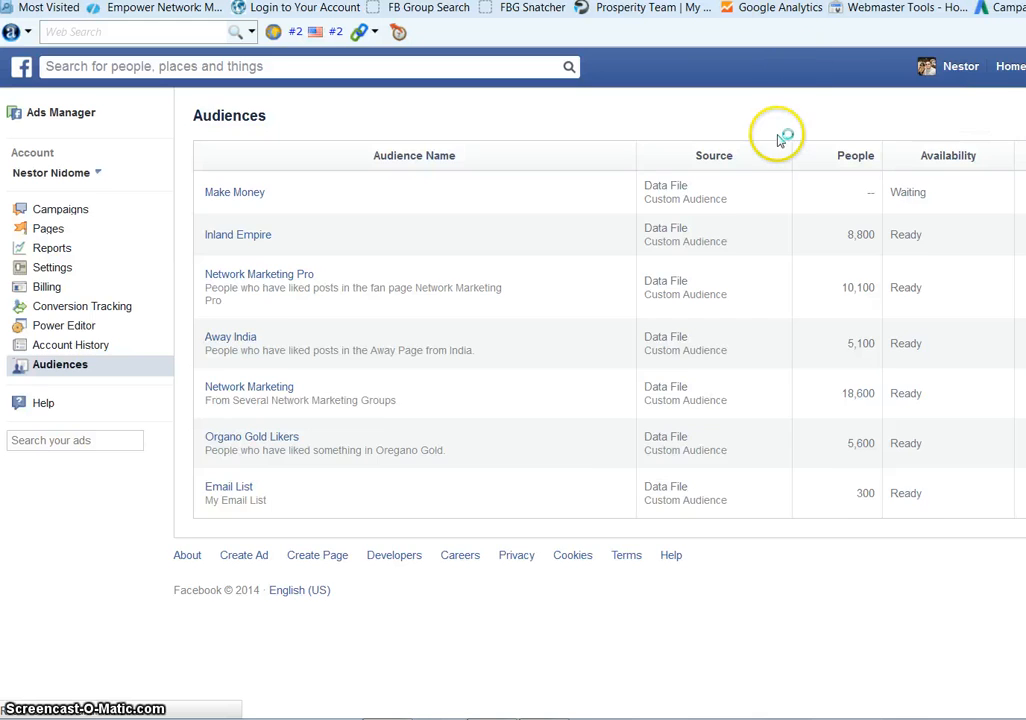
Return to the All Campaigns overview from the sidebar.
{"action": "left_click", "coordinate": [60, 208]}
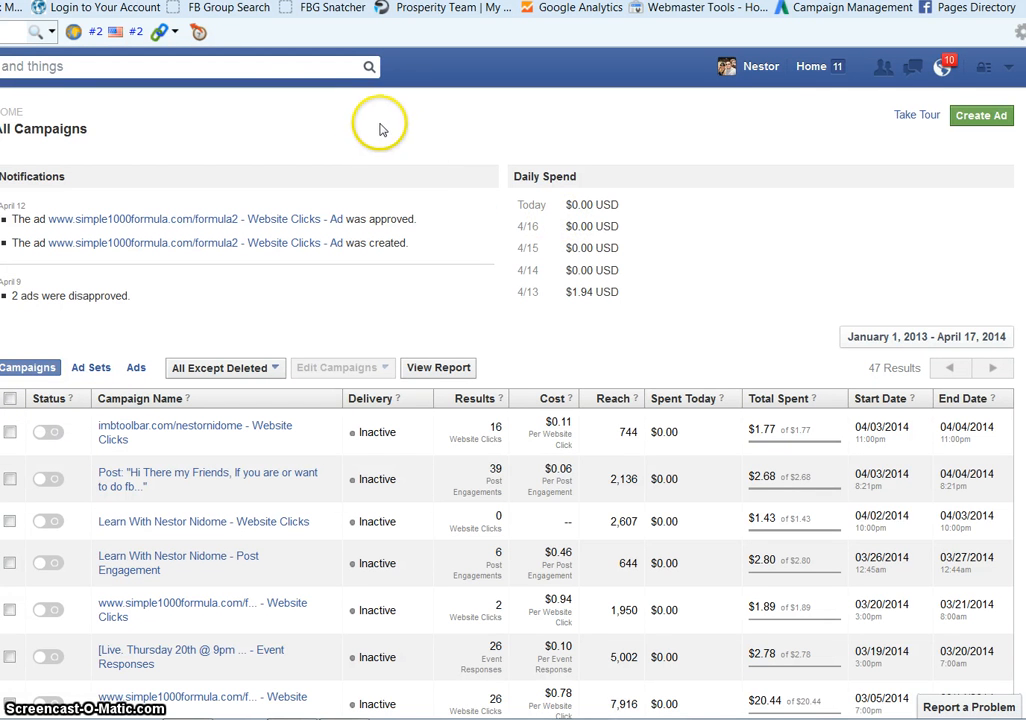
{"action": "mouse_move", "coordinate": [276, 36]}
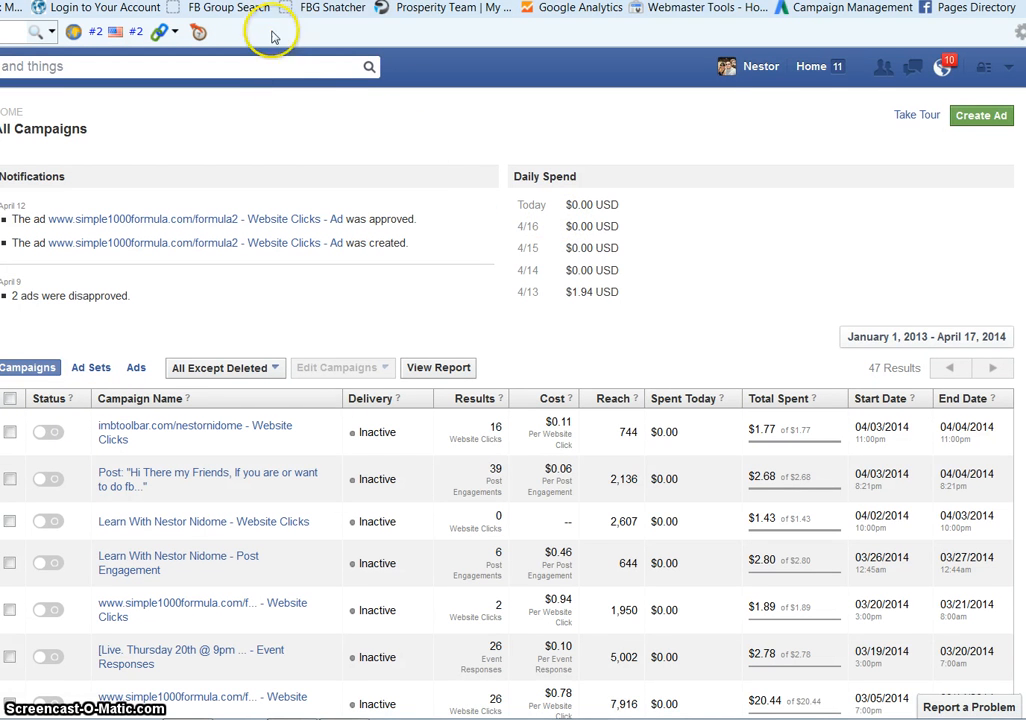